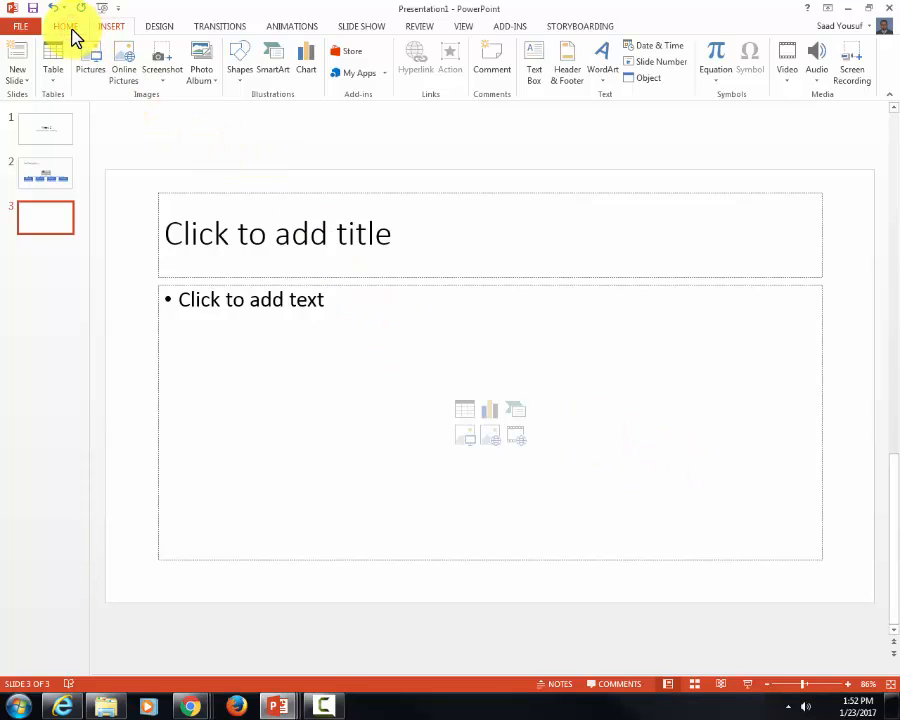
Switch slide 3 to the Blank layout, removing its title and text placeholders
{"action": "left_click", "coordinate": [112, 48]}
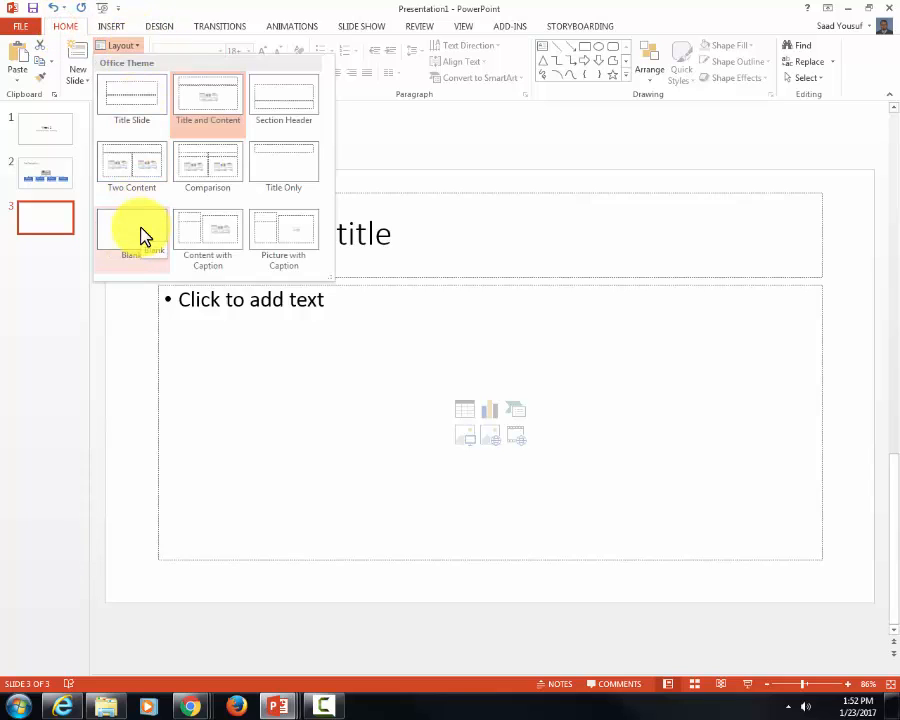
{"action": "left_click", "coordinate": [132, 236]}
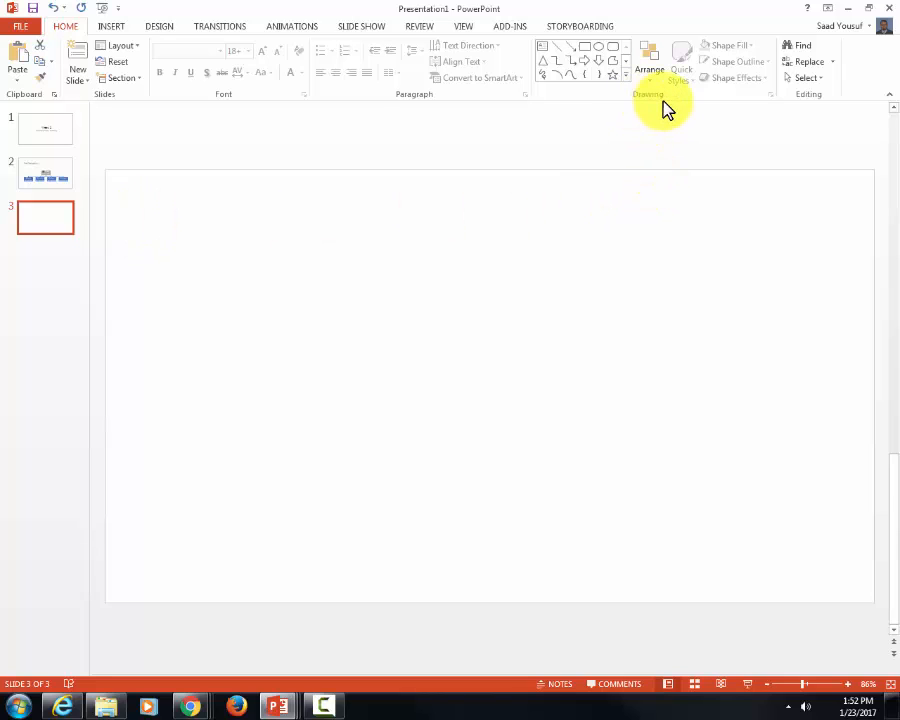
Choose the Rectangle shape from the Shapes gallery, ready to draw on the slide
{"action": "left_click", "coordinate": [680, 52]}
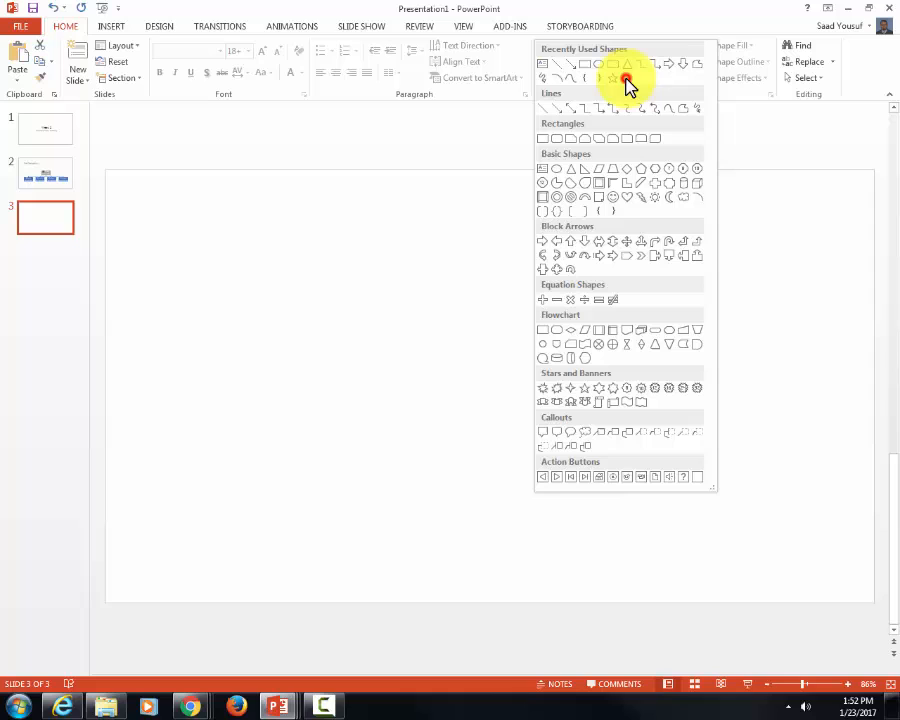
{"action": "left_click", "coordinate": [626, 80]}
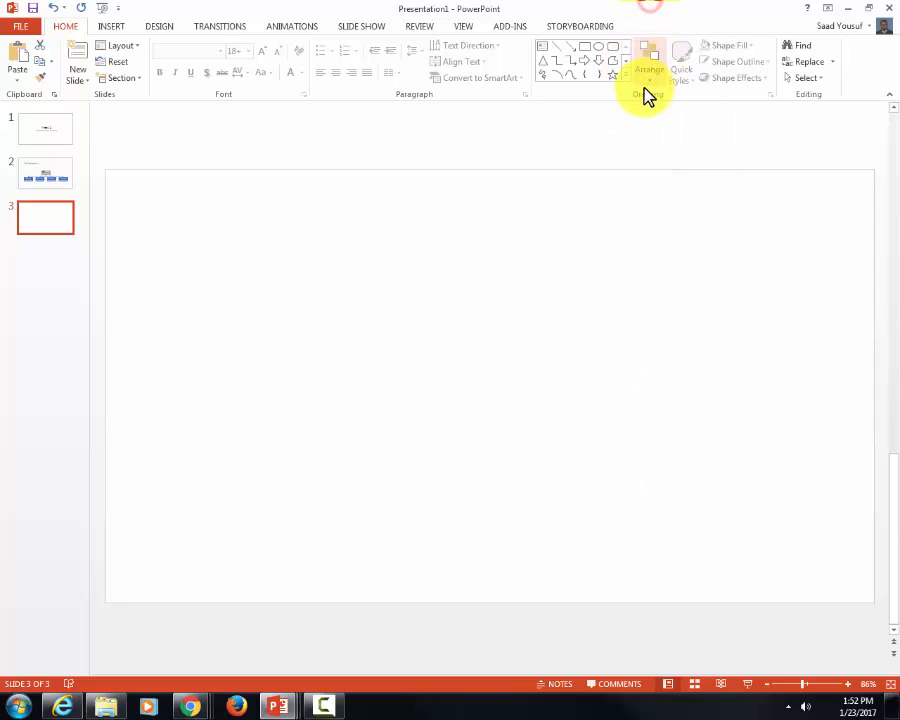
{"action": "mouse_move", "coordinate": [628, 88]}
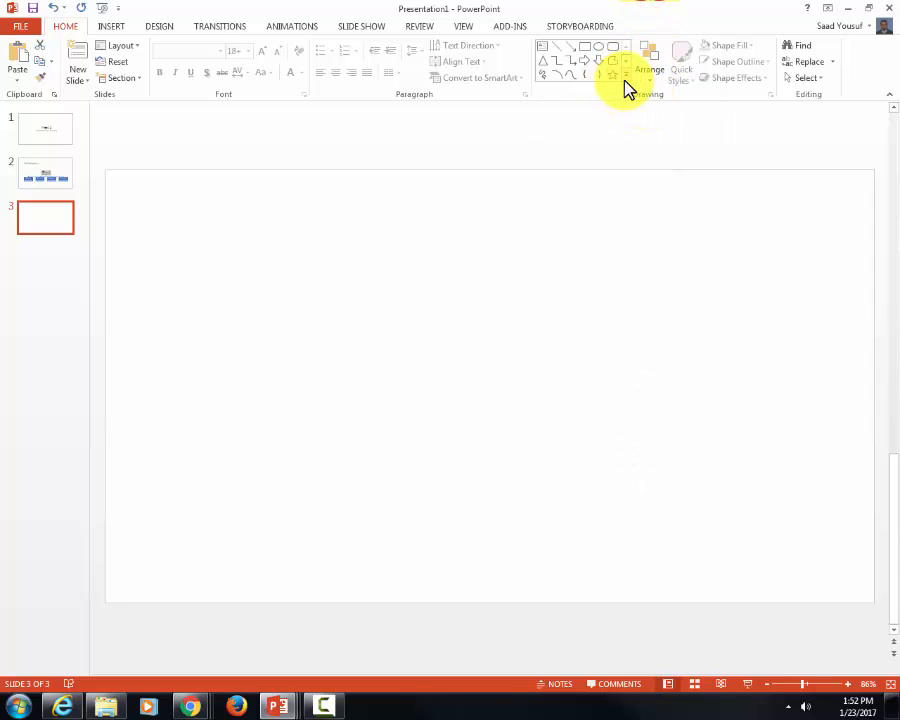
{"action": "left_click", "coordinate": [626, 80]}
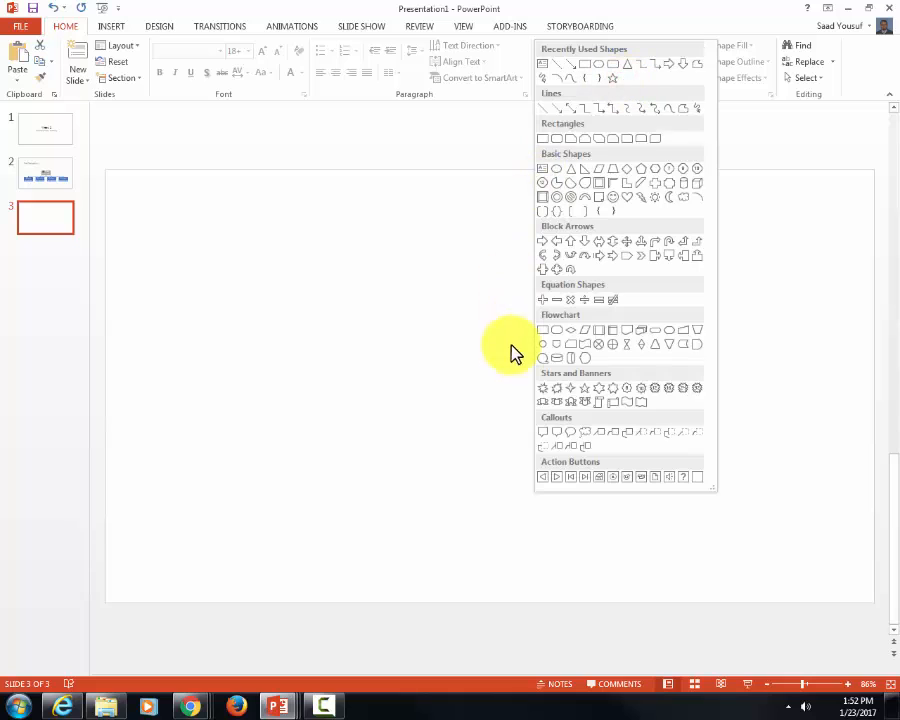
{"action": "mouse_move", "coordinate": [656, 96]}
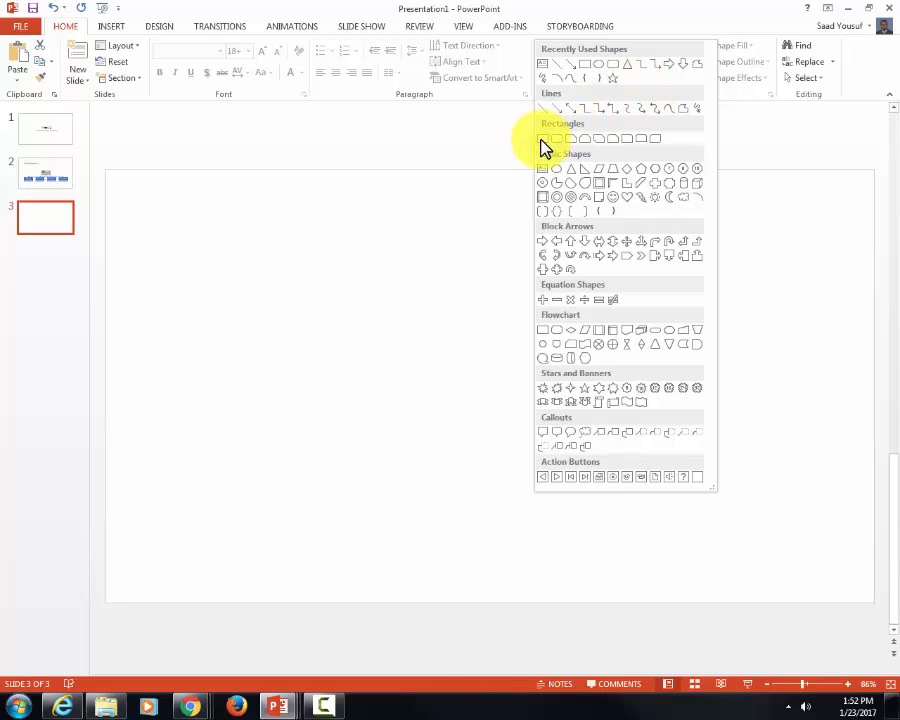
{"action": "left_click", "coordinate": [544, 138]}
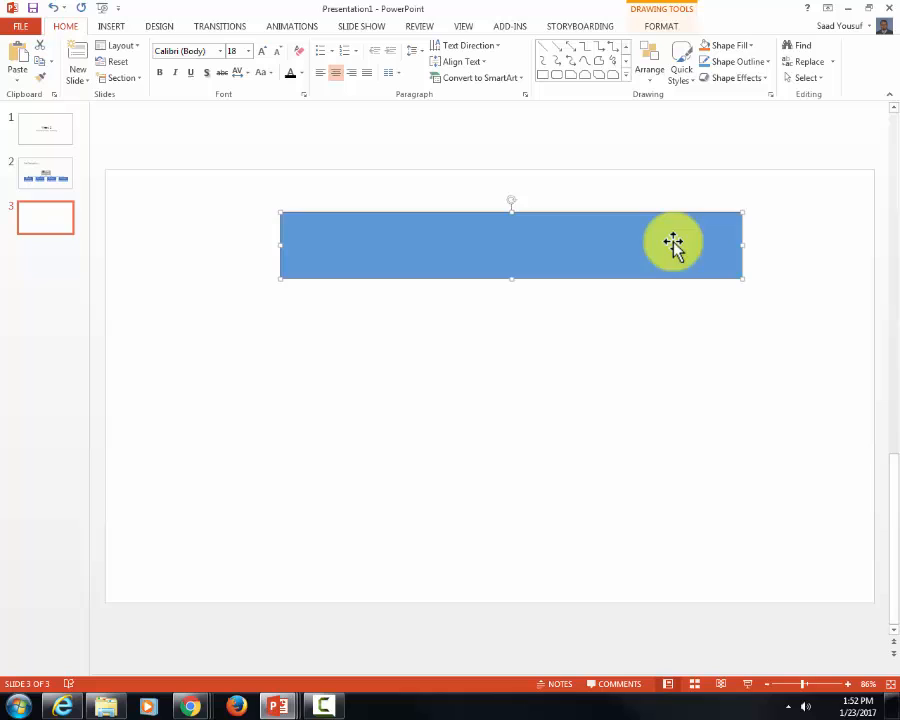
Position the blue rectangle near the slide top and label it SITE HEADER
{"action": "left_click_drag", "start_coordinate": [672, 244], "coordinate": [640, 200]}
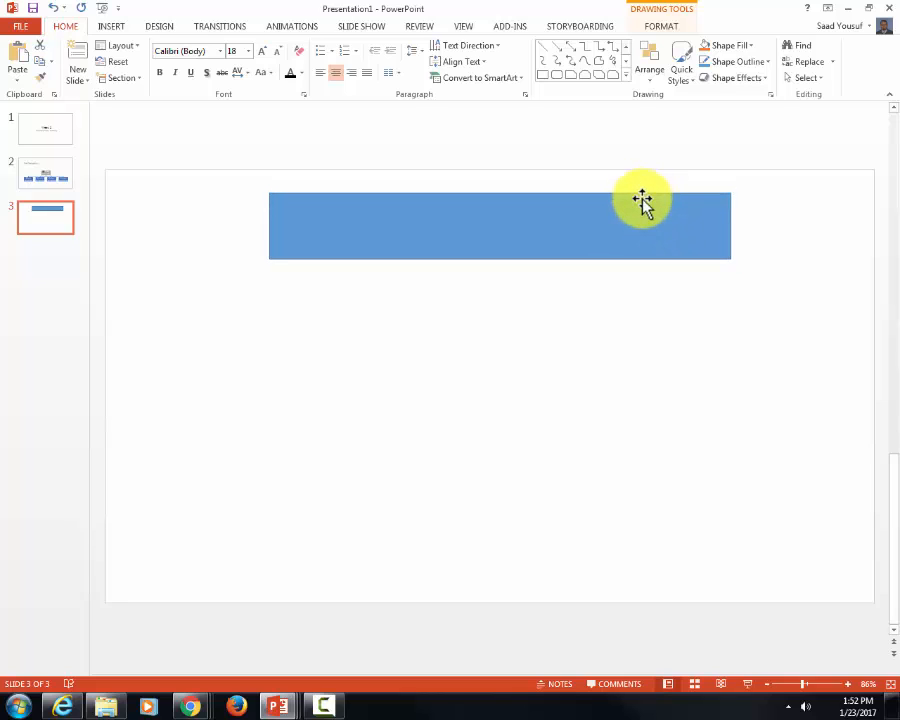
{"action": "left_click", "coordinate": [640, 200]}
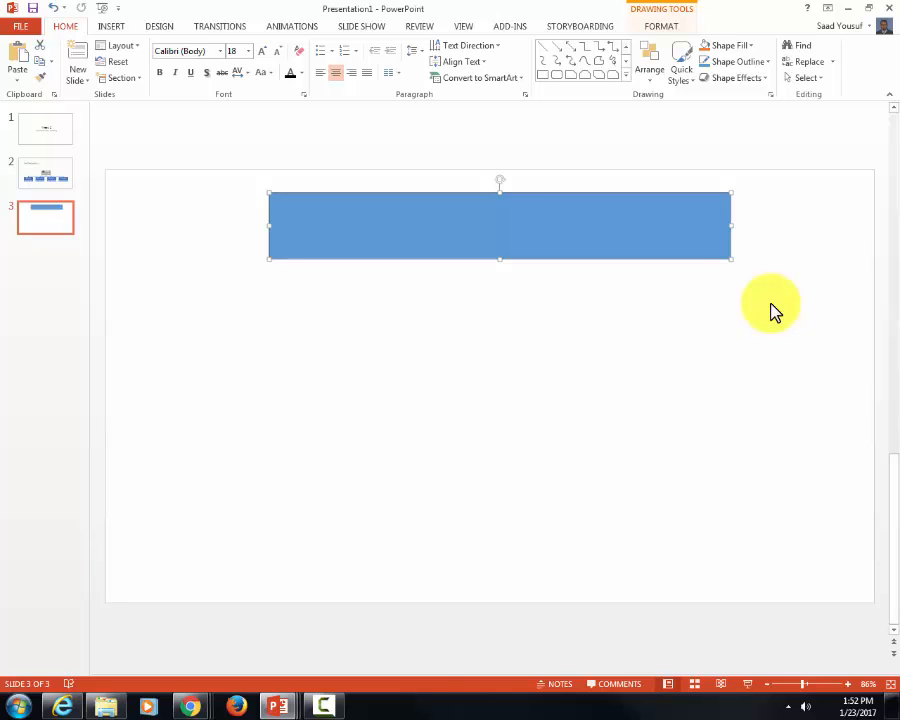
{"action": "type", "text": "SITE H"}
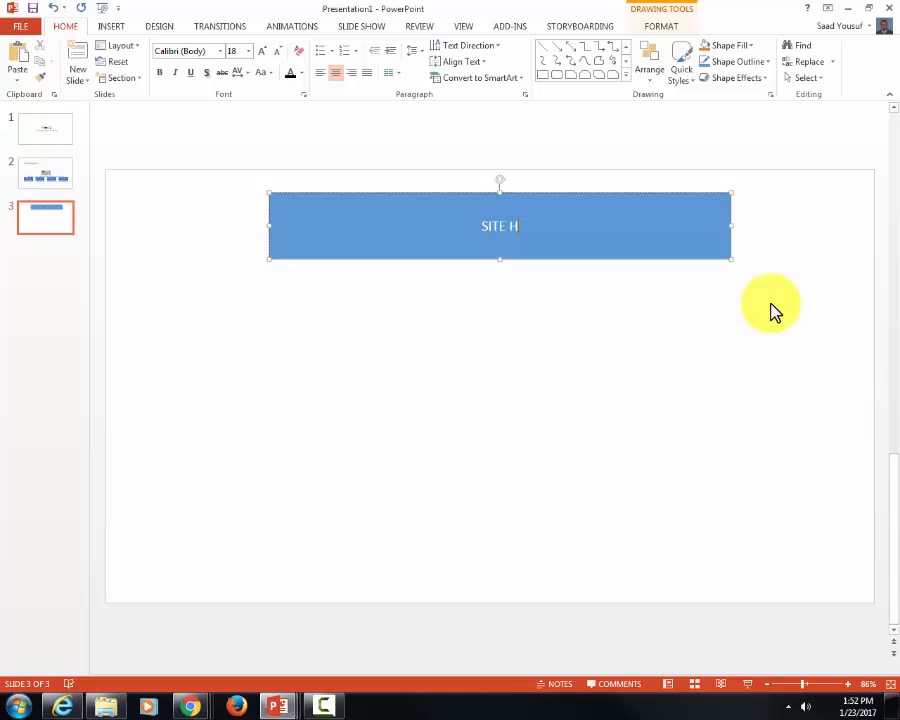
{"action": "type", "text": "EADER"}
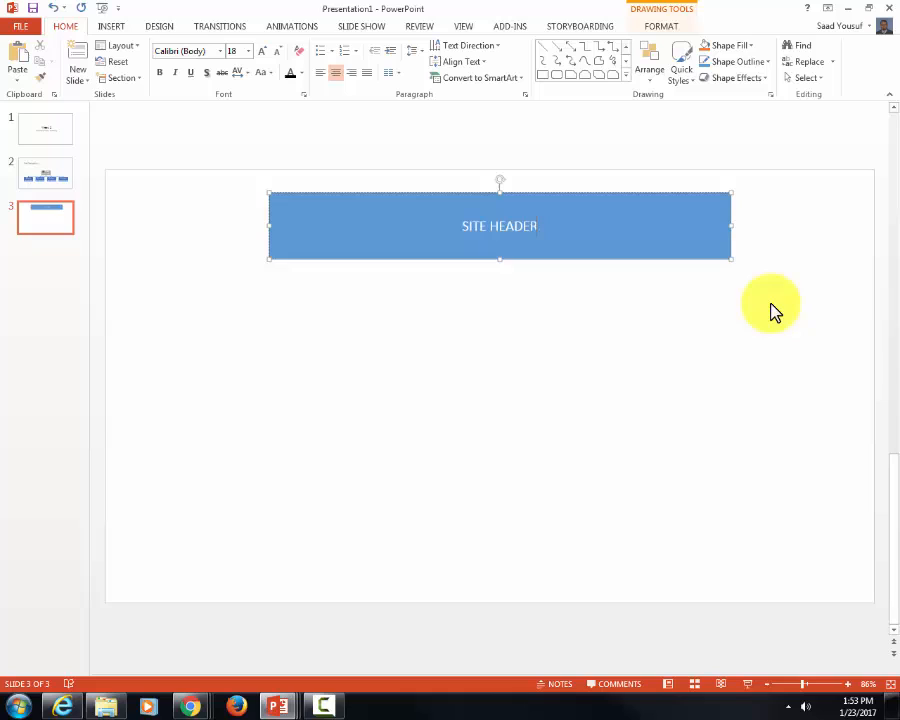
{"action": "mouse_move", "coordinate": [708, 252]}
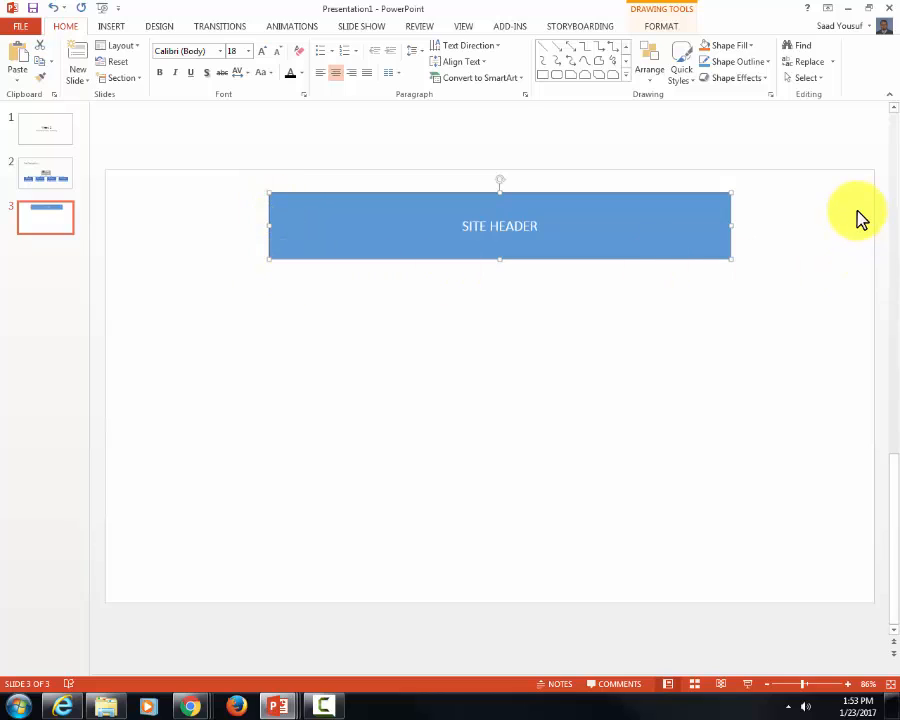
Give the SITE HEADER label a much larger font size from the Font Size list
{"action": "left_click", "coordinate": [248, 52]}
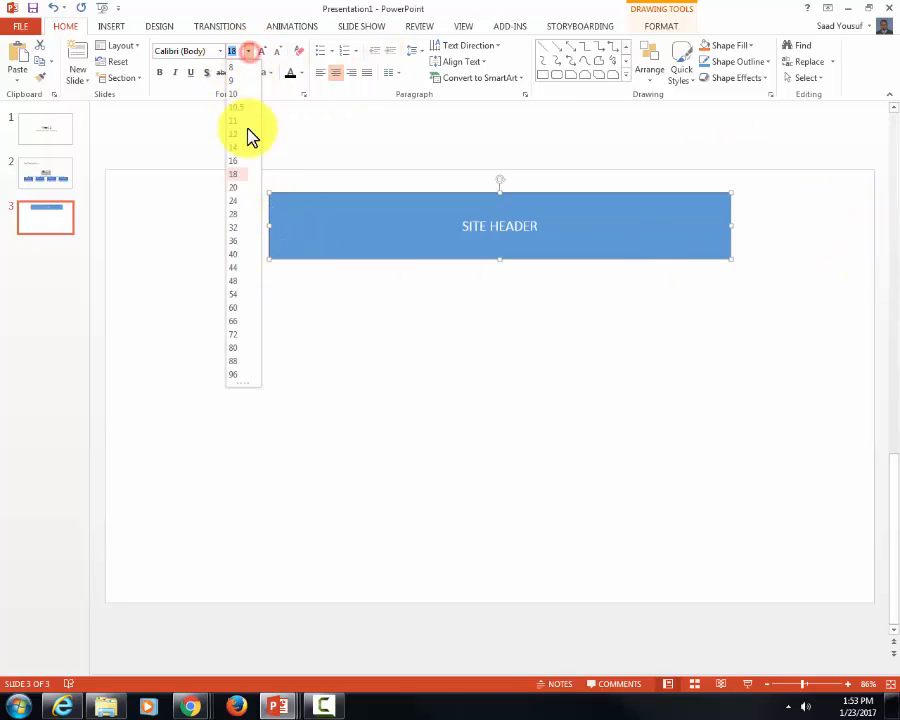
{"action": "left_click", "coordinate": [232, 240]}
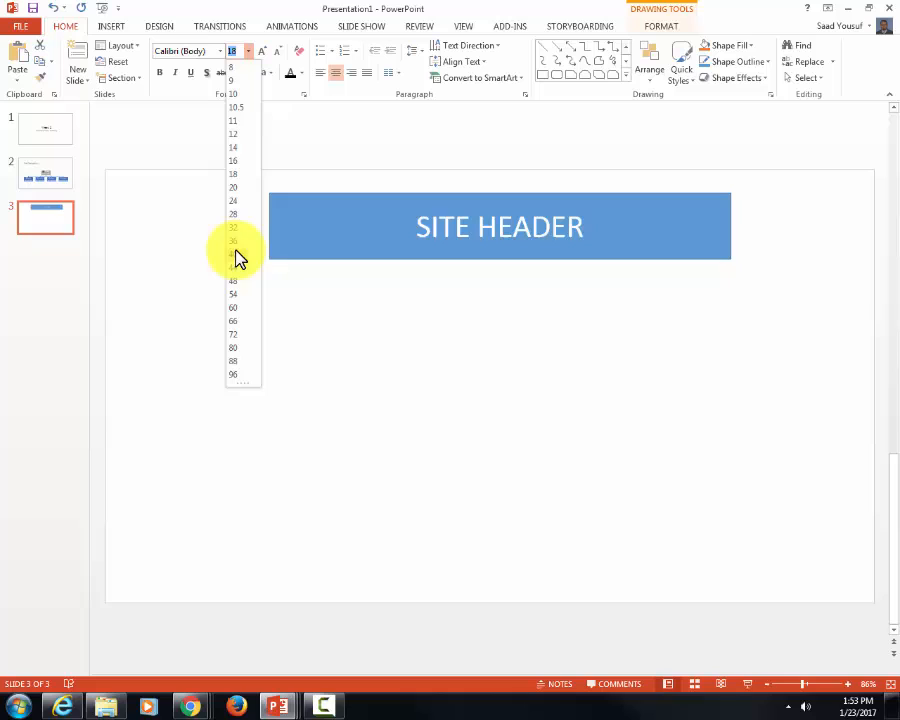
{"action": "left_click", "coordinate": [232, 240]}
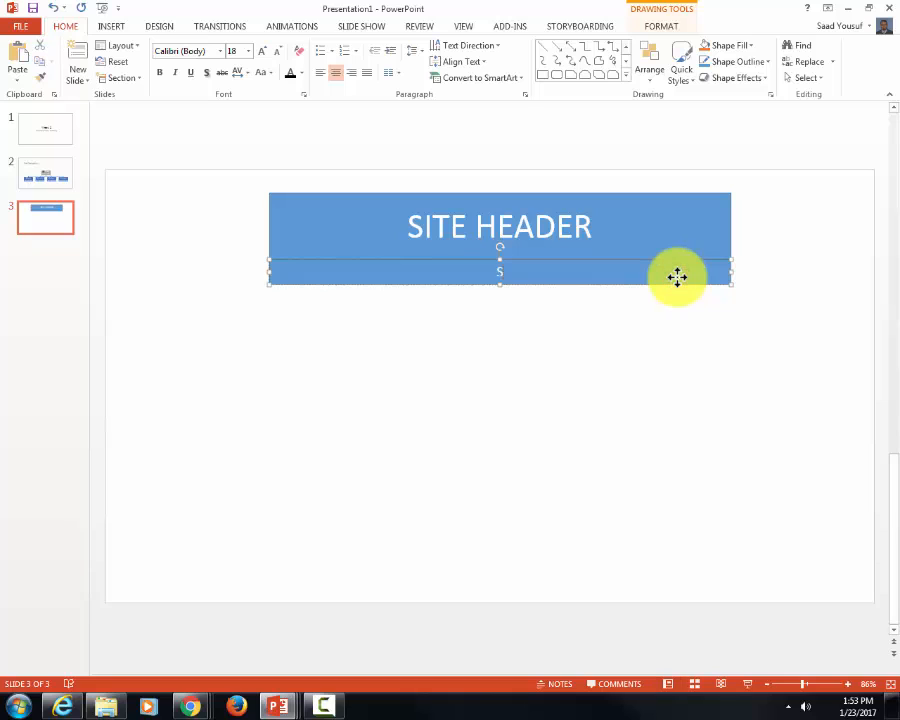
Label the thin bar under the header SITE NAVIGATION and finish editing it
{"action": "type", "text": "SITE NAVIGATI"}
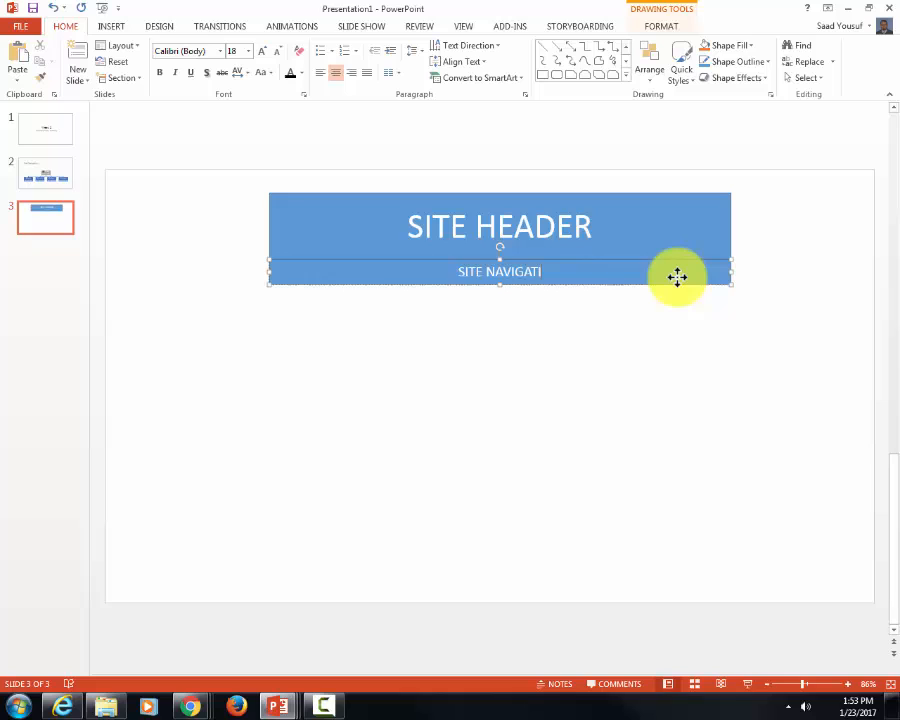
{"action": "left_click", "coordinate": [644, 362]}
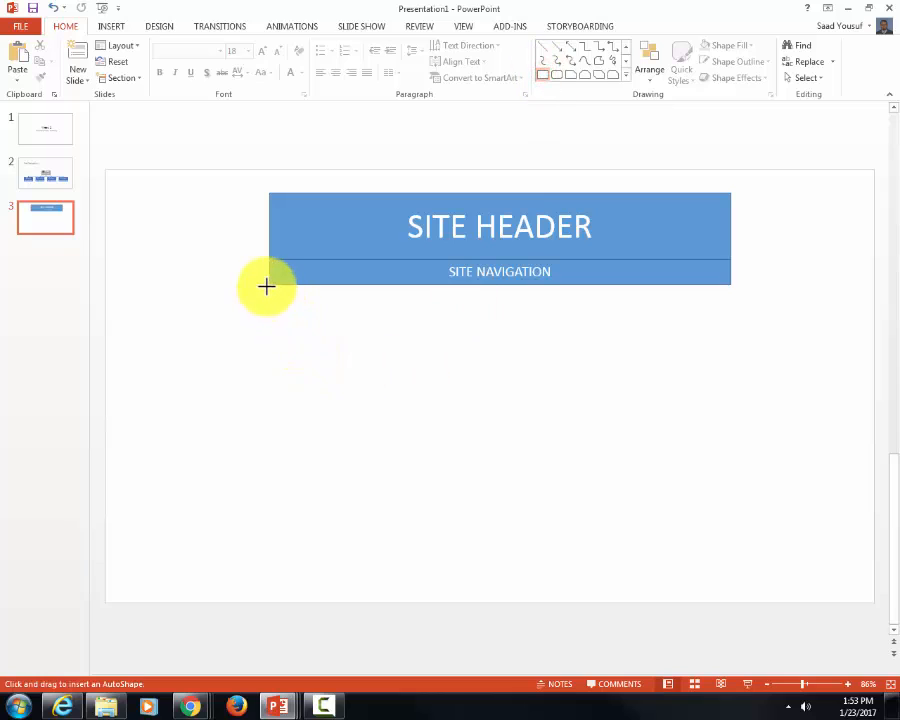
Draw a large rectangle below the navigation bar and label it SITE BODY
{"action": "left_click_drag", "start_coordinate": [268, 288], "coordinate": [692, 526]}
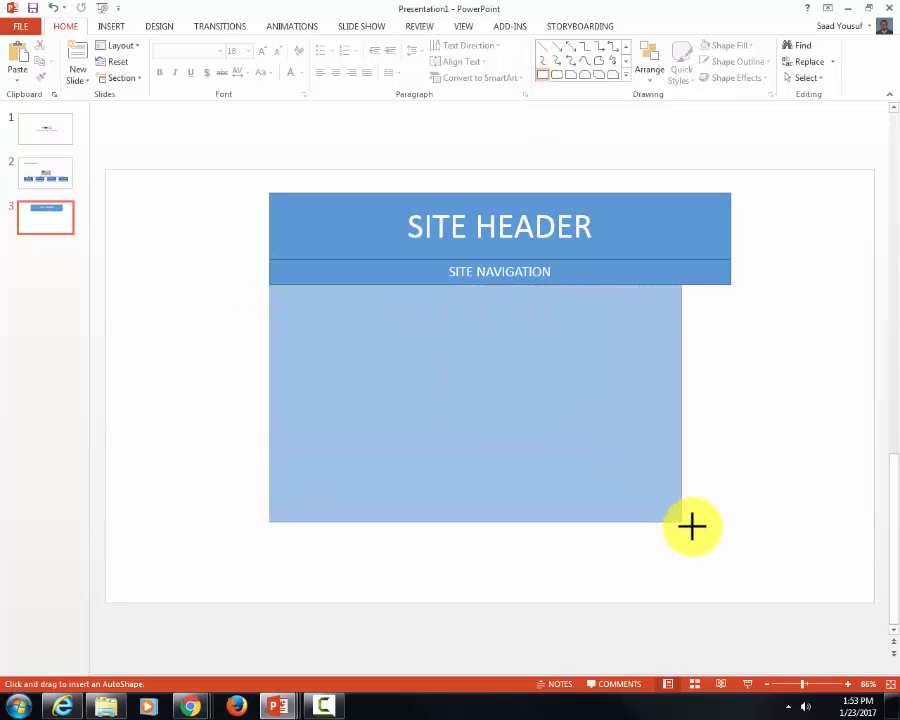
{"action": "left_click_drag", "start_coordinate": [692, 528], "coordinate": [668, 532]}
{"action": "type", "text": "S"}
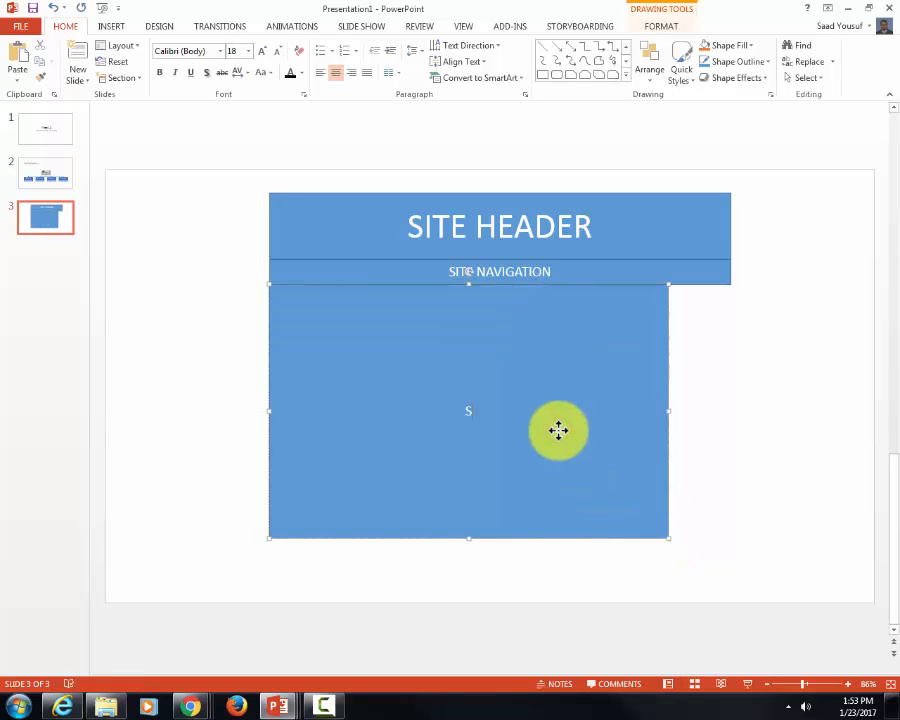
{"action": "type", "text": "ITE BODY"}
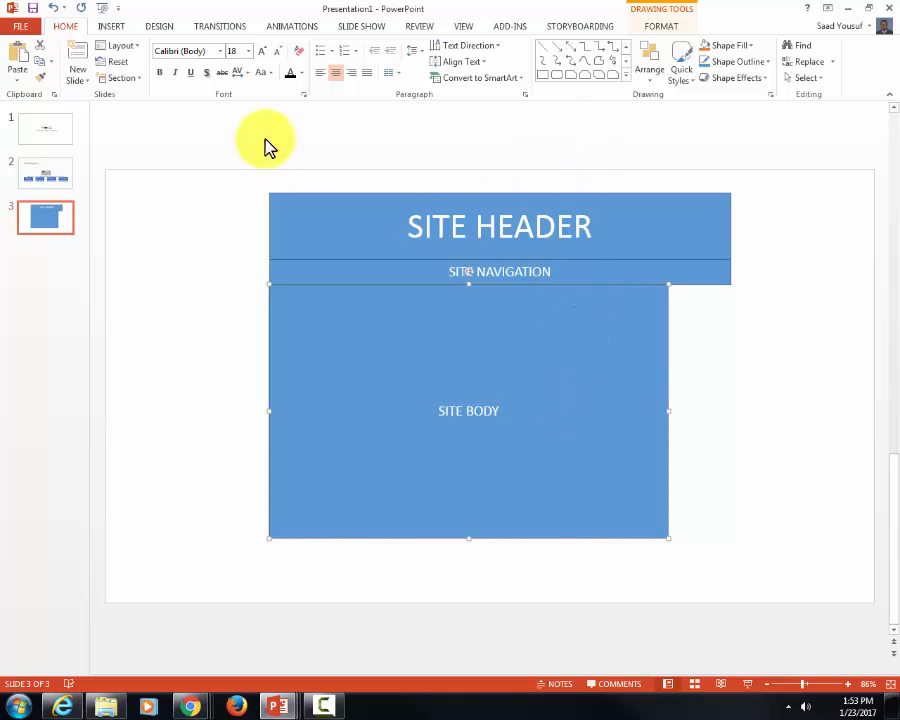
{"action": "left_click", "coordinate": [244, 52]}
{"action": "type", "text": "ASIDE"}
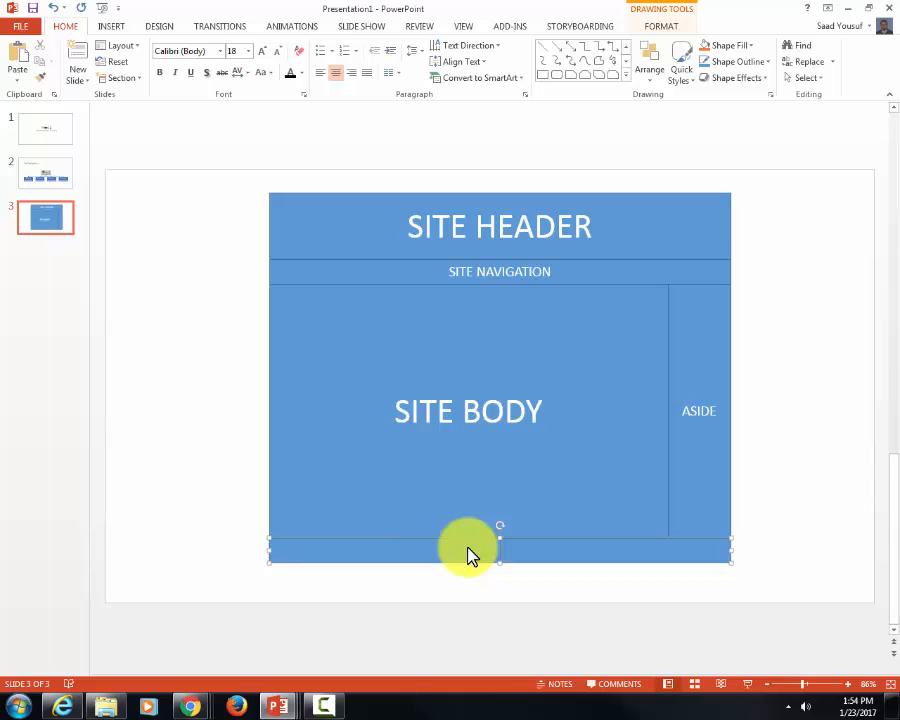
Label the thin bottom bar SITE FOOTER, completing the wireframe
{"action": "type", "text": "SITE FOOTER"}
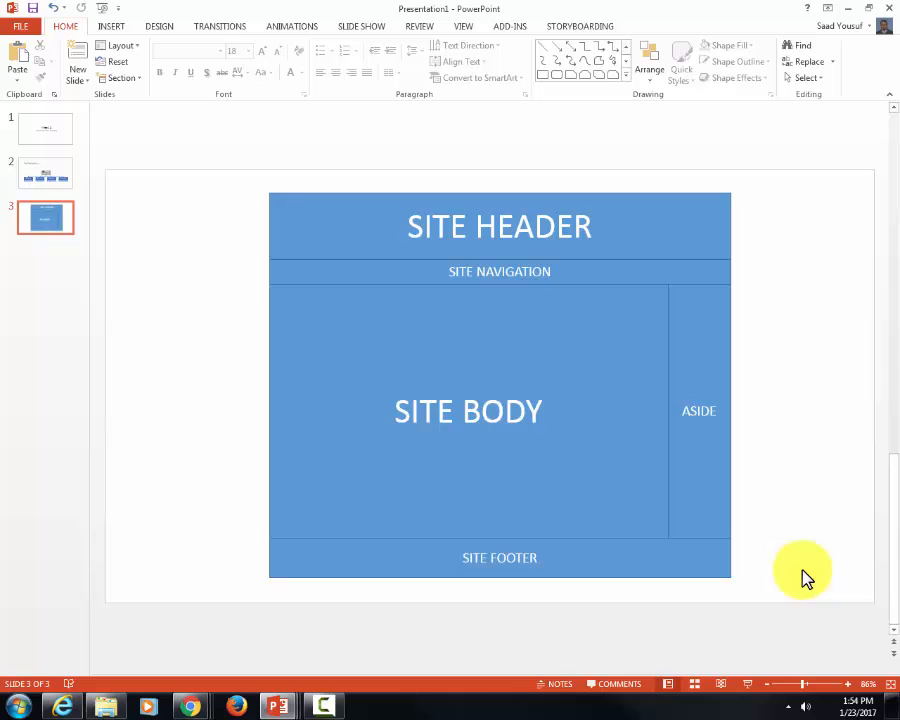
{"action": "mouse_move", "coordinate": [808, 578]}
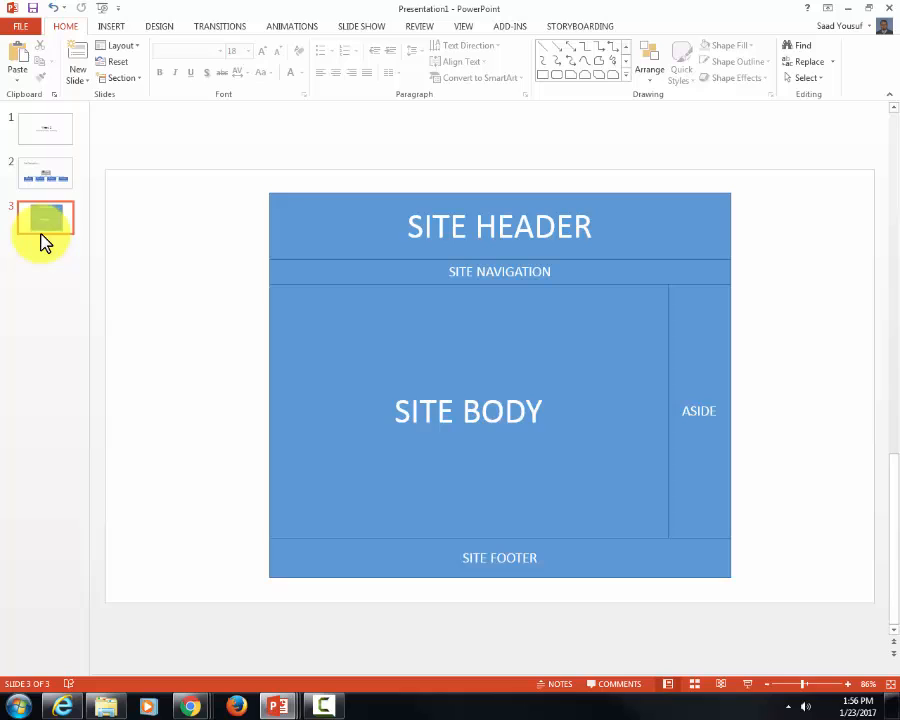
Duplicate slide 3's wireframe as a new fourth slide
{"action": "left_click", "coordinate": [44, 220]}
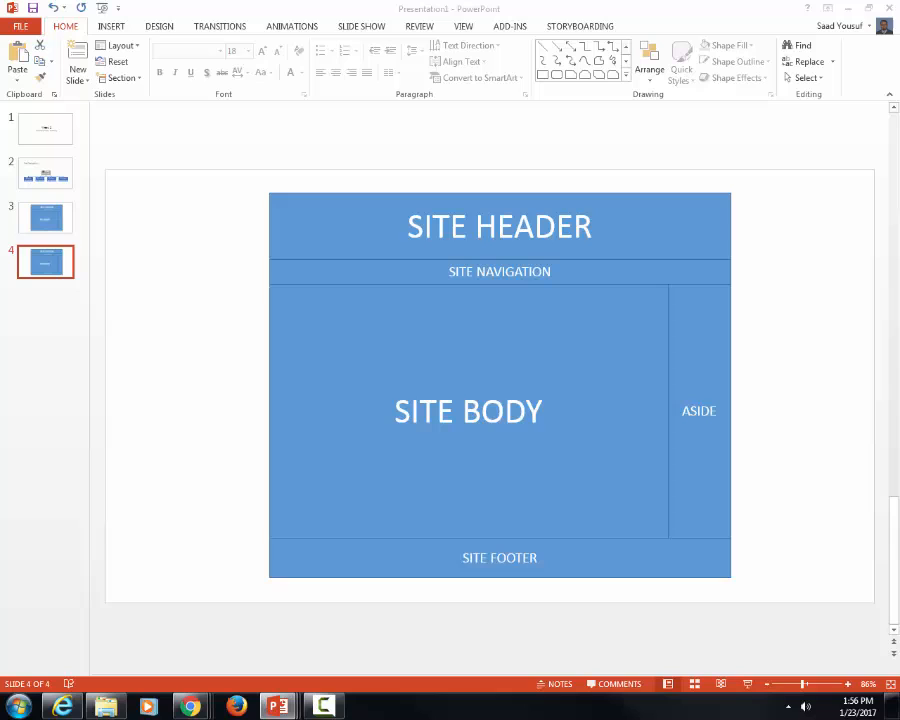
{"action": "mouse_move", "coordinate": [332, 220]}
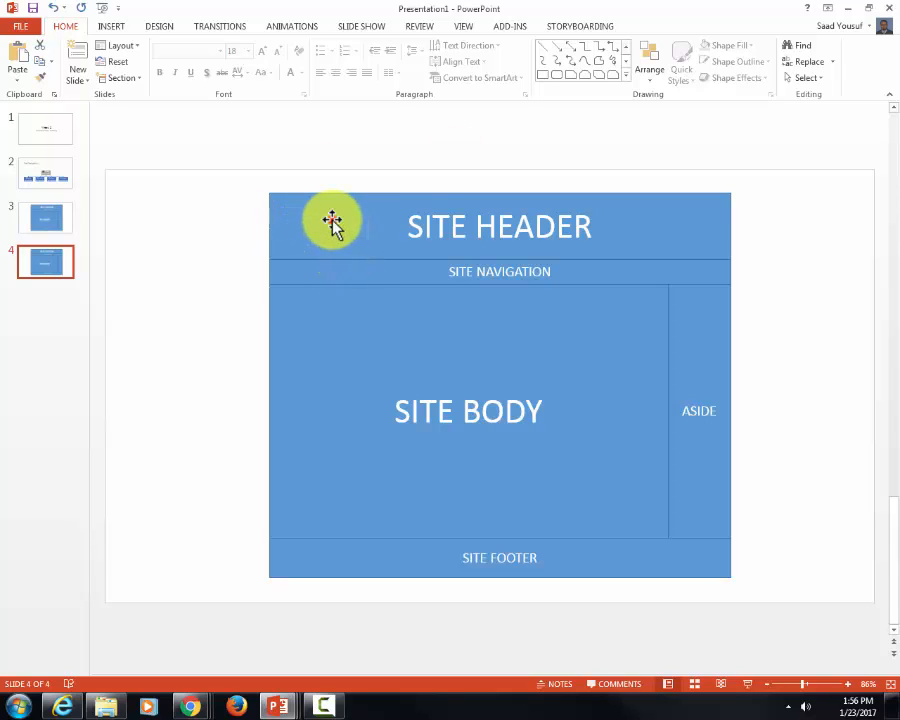
Narrow the SITE HEADER box on slide 4 from its left edge
{"action": "left_click", "coordinate": [332, 222]}
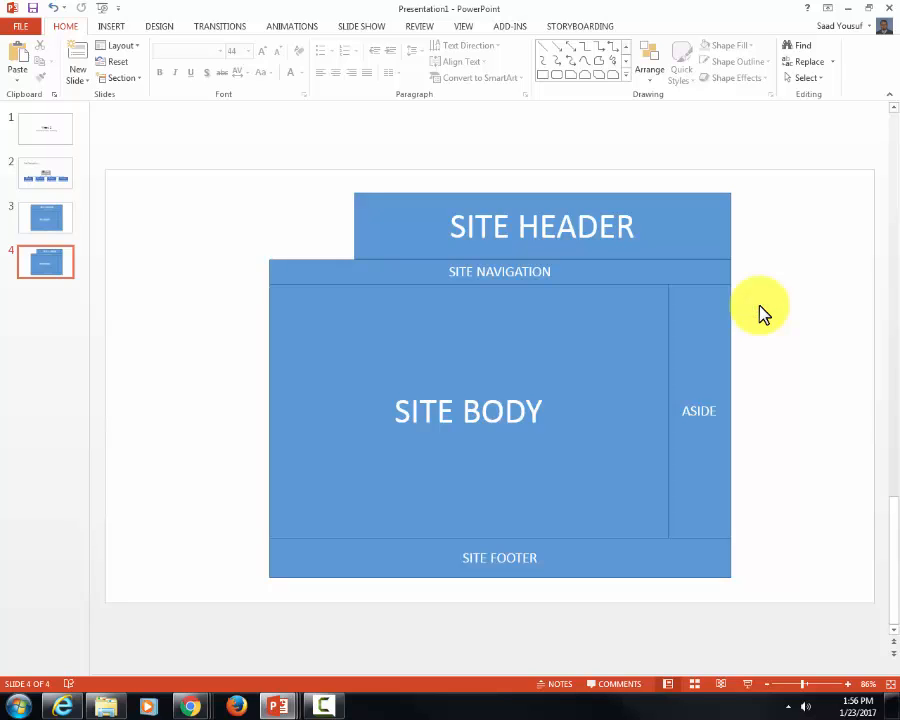
{"action": "mouse_move", "coordinate": [656, 120]}
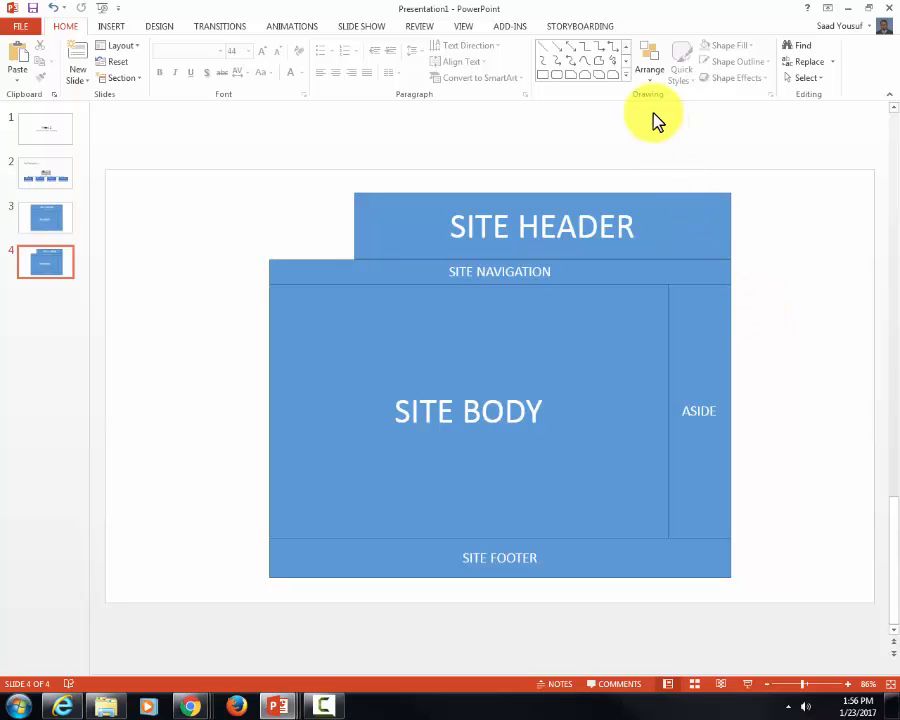
Add an oval at the header's top-left and label it LOGO
{"action": "left_click", "coordinate": [624, 64]}
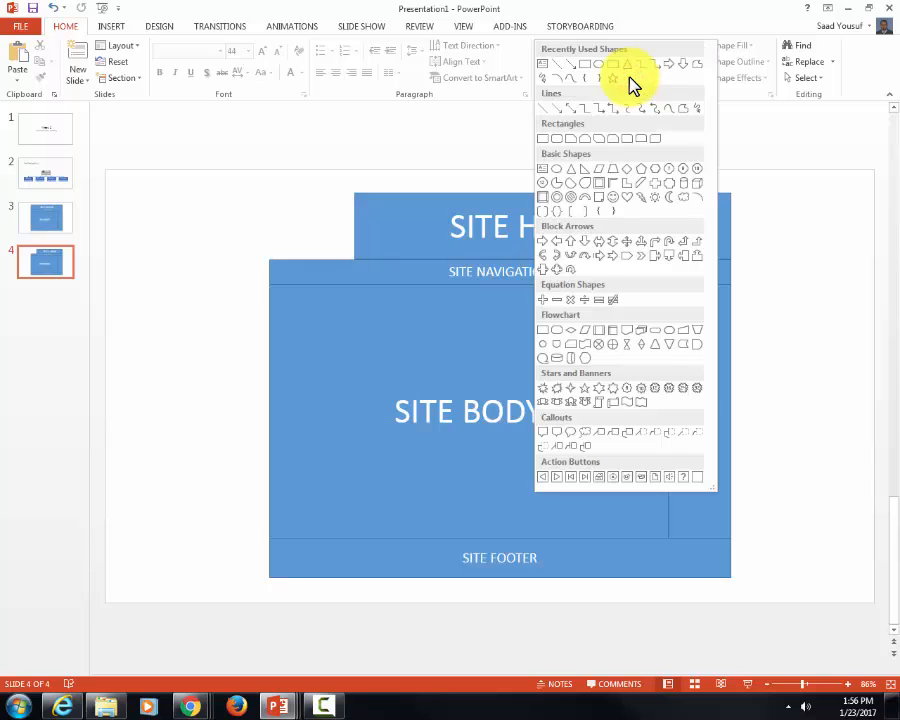
{"action": "left_click", "coordinate": [598, 64]}
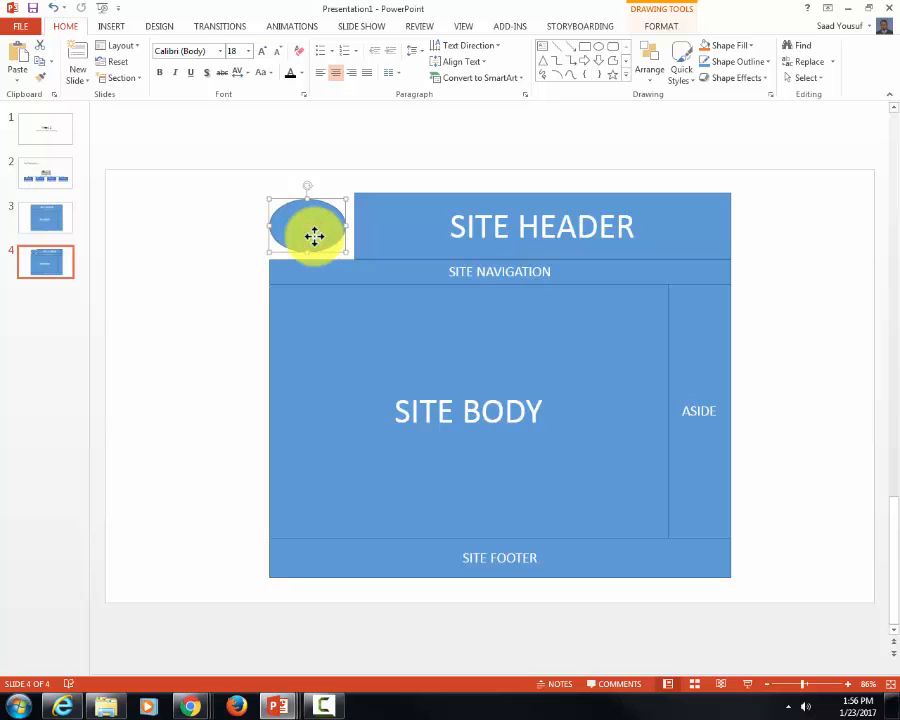
{"action": "type", "text": "LOGO"}
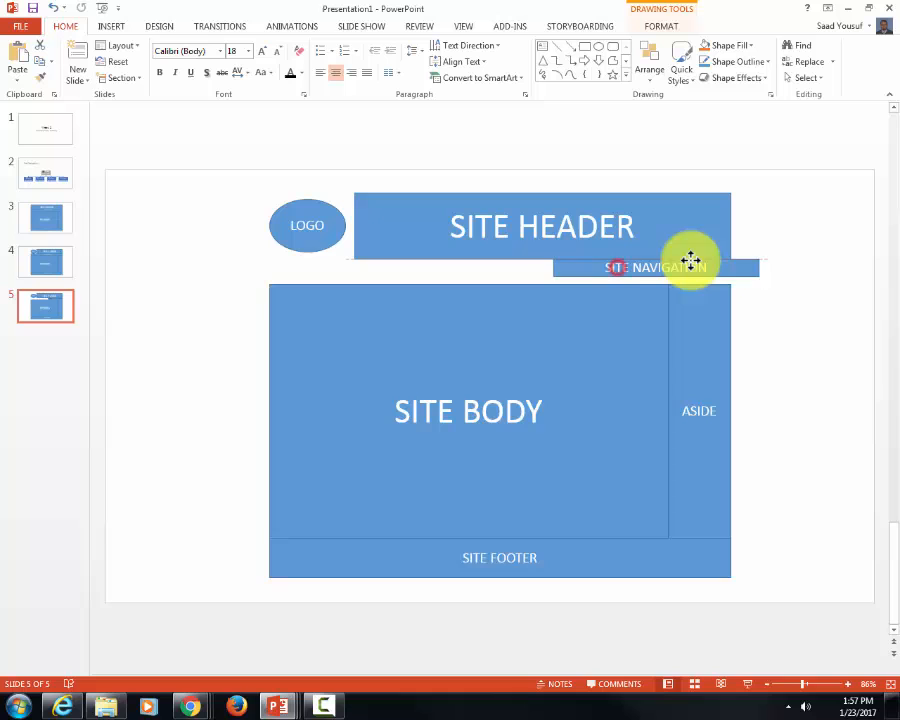
Move SITE NAVIGATION into the header's top-right corner and recolour its text lighter
{"action": "left_click_drag", "start_coordinate": [690, 260], "coordinate": [224, 324]}
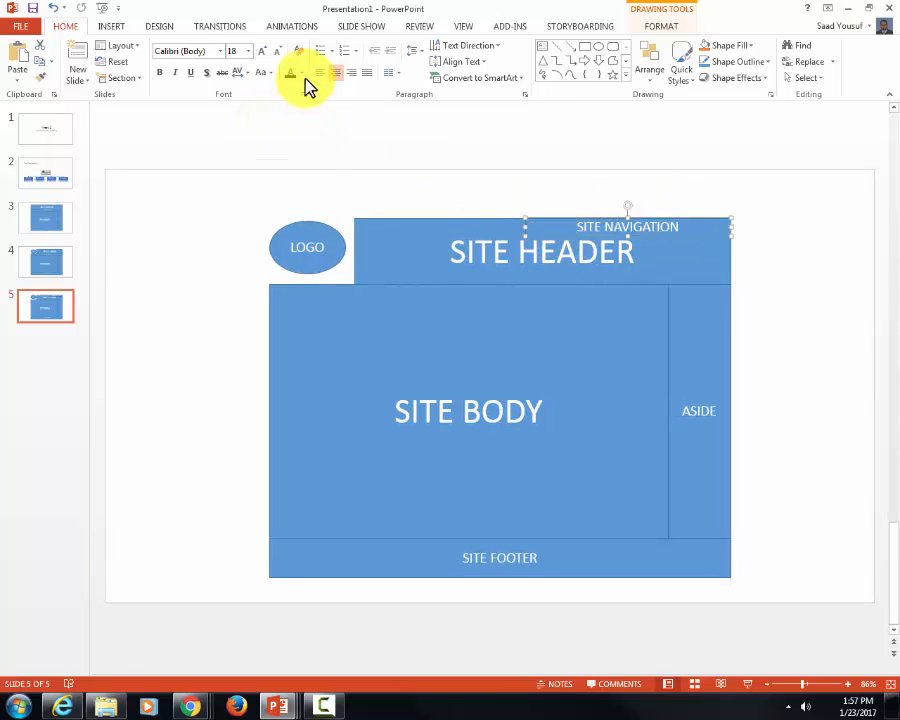
{"action": "left_click", "coordinate": [726, 44]}
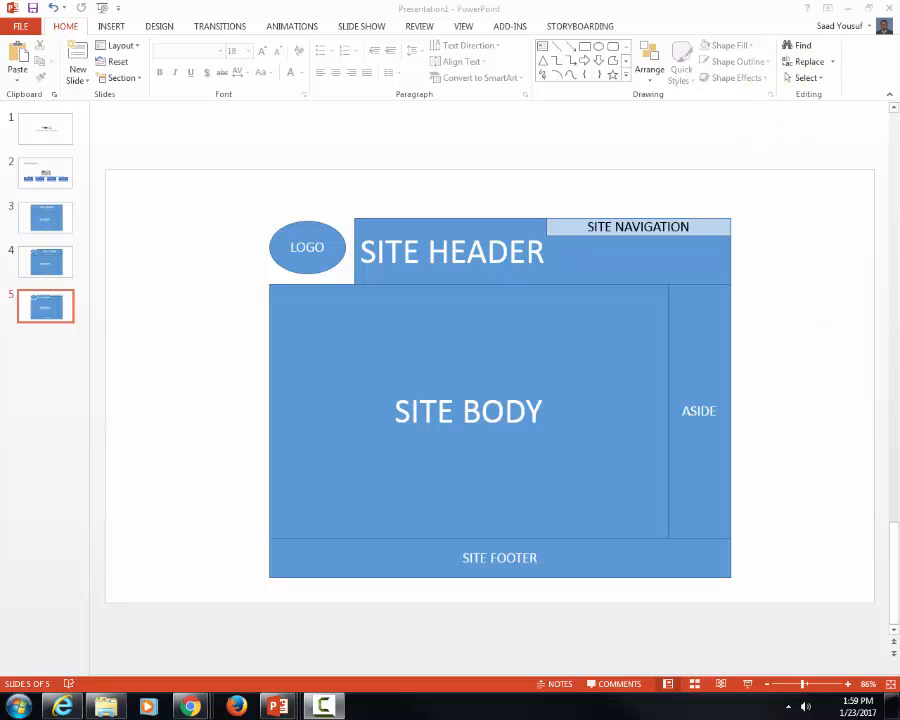
{"action": "mouse_move", "coordinate": [44, 220]}
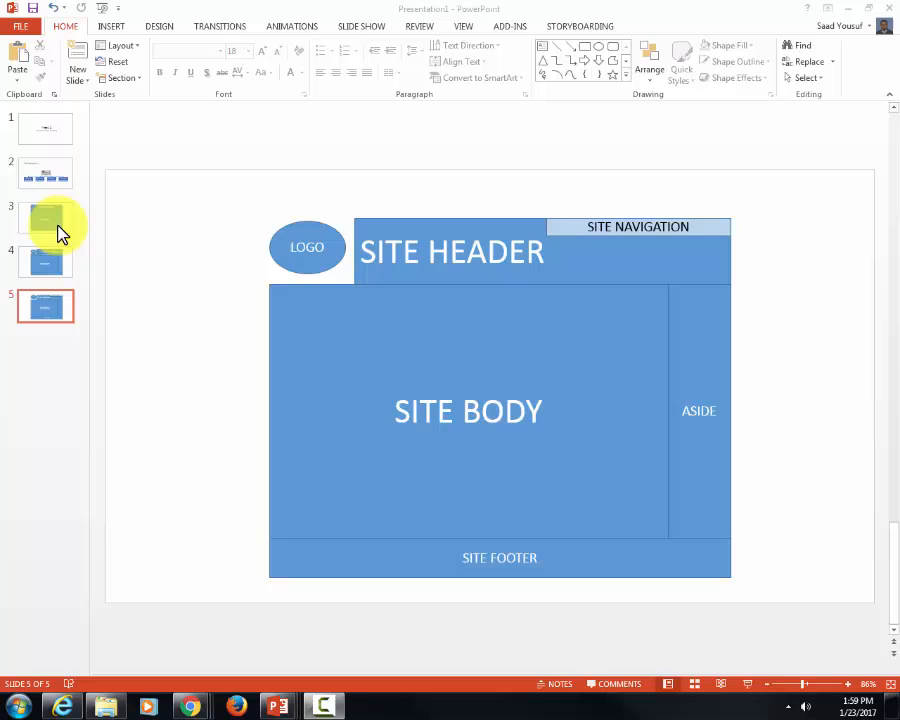
Duplicate the basic wireframe slide as a new slide 4
{"action": "left_click", "coordinate": [44, 216]}
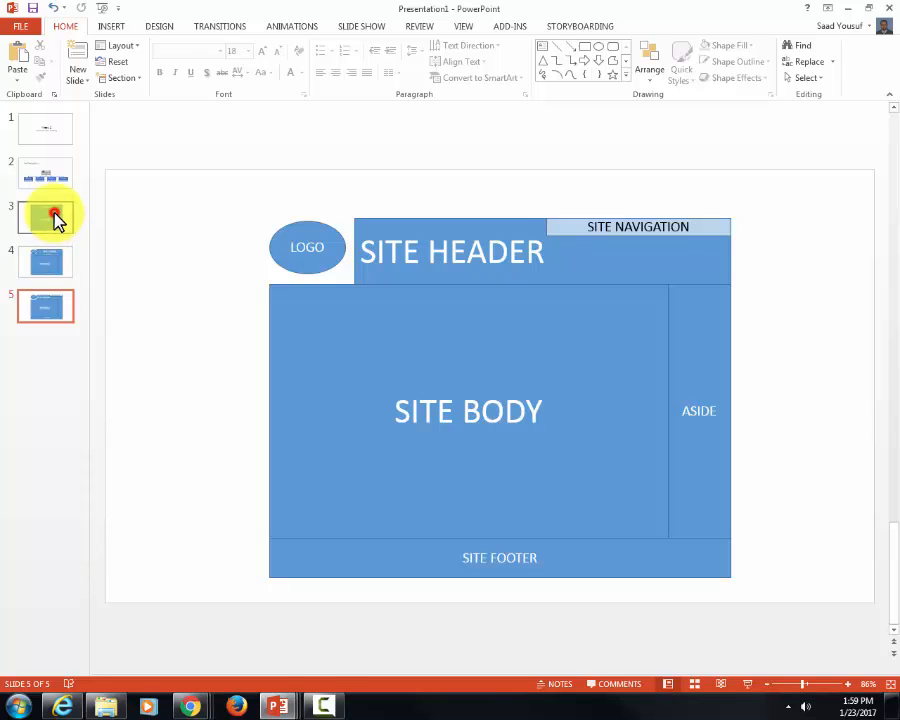
{"action": "left_click", "coordinate": [44, 212]}
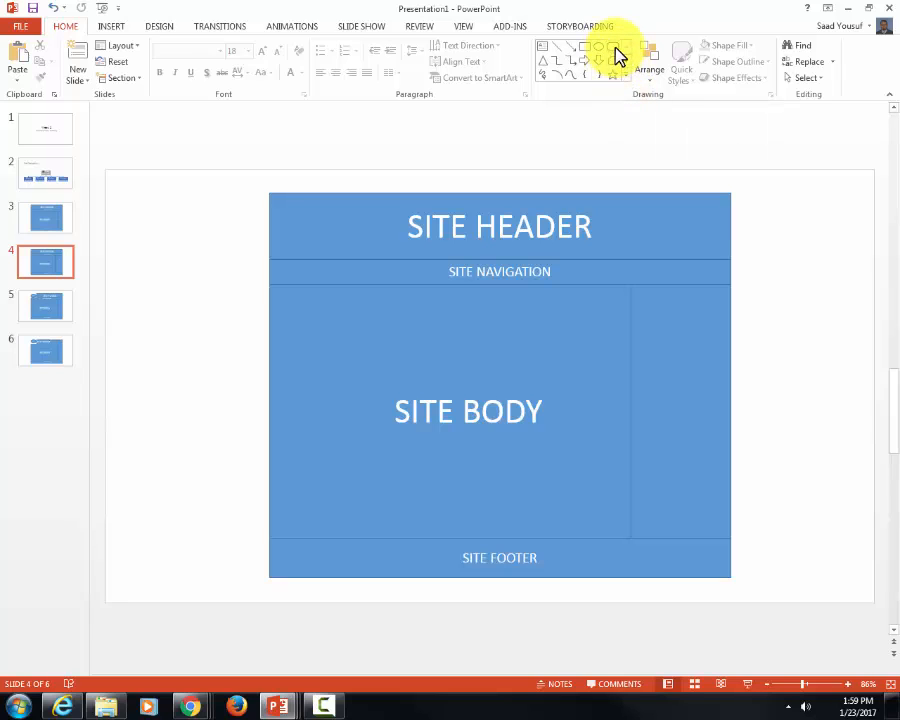
{"action": "mouse_move", "coordinate": [600, 48]}
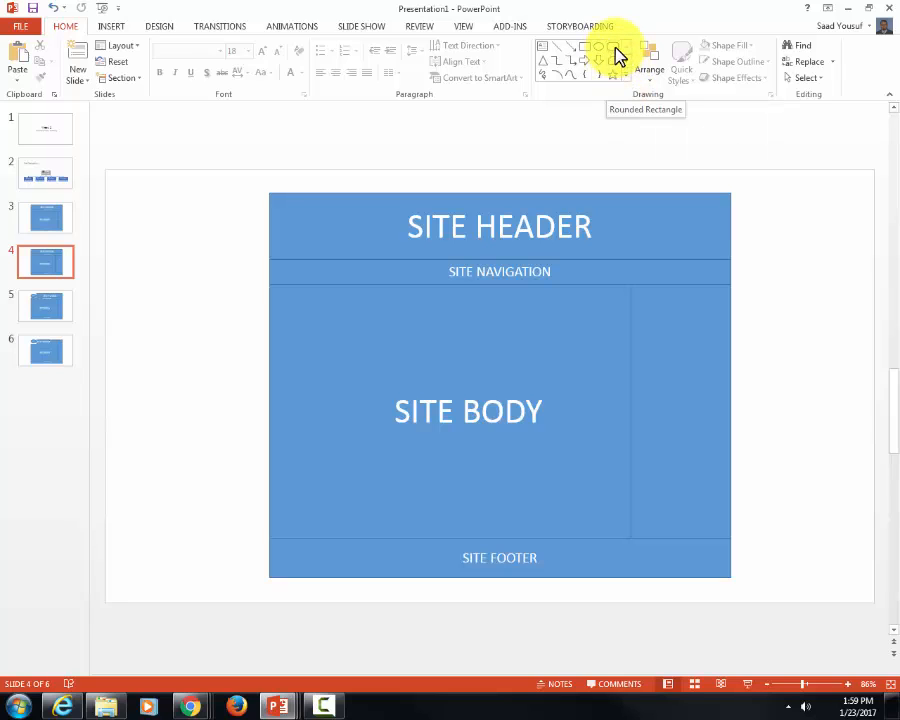
Draw a rounded box in the right column, duplicate it and give both a light style
{"action": "left_click", "coordinate": [598, 48]}
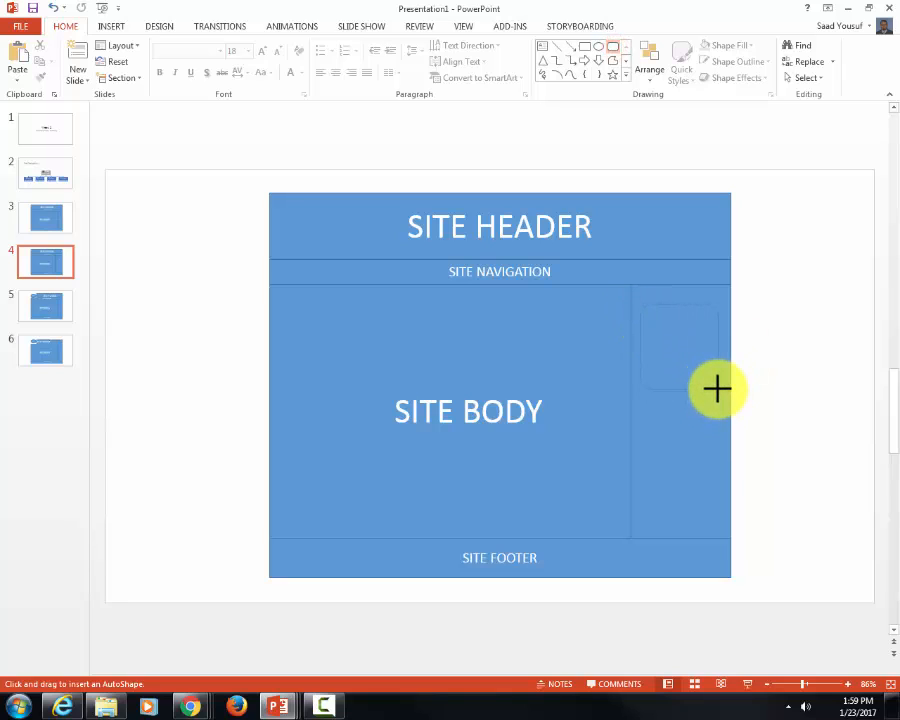
{"action": "left_click_drag", "start_coordinate": [650, 318], "coordinate": [728, 400]}
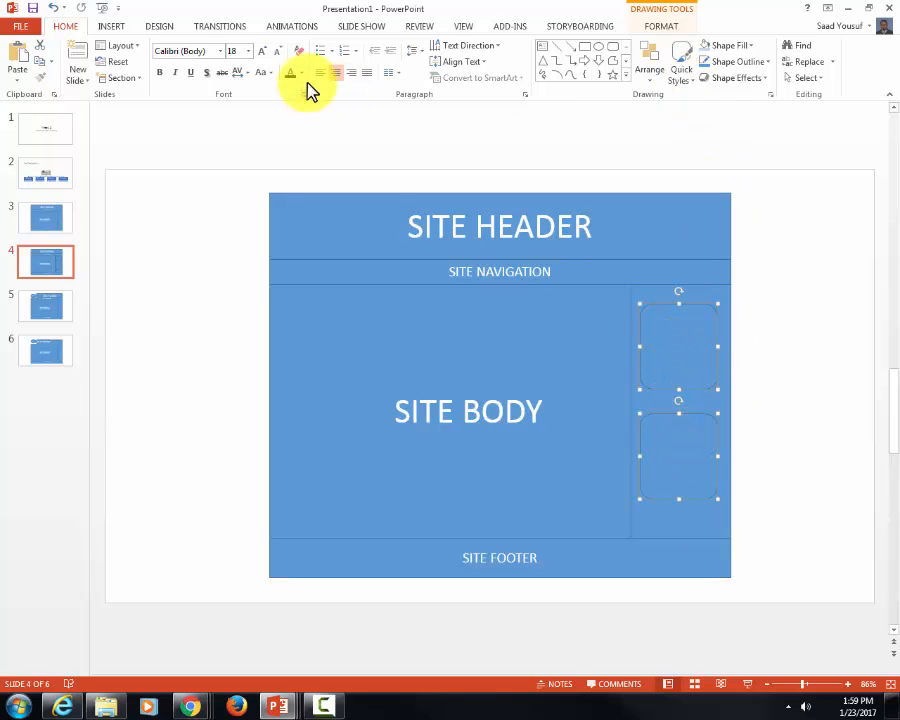
{"action": "left_click", "coordinate": [304, 72]}
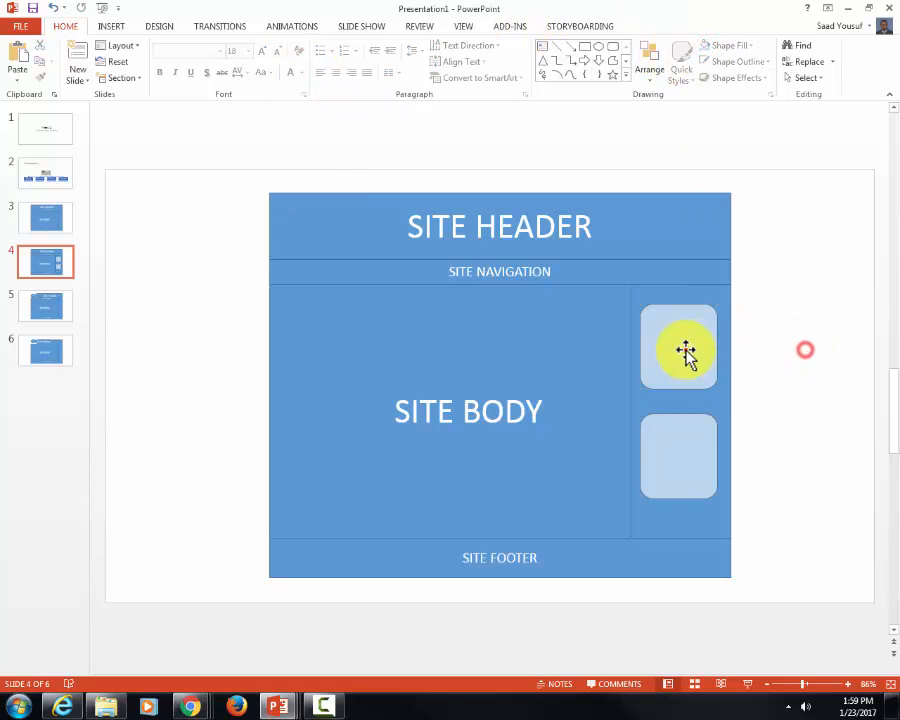
Label the top rounded box 'Gallery/Ads/Flyer'
{"action": "type", "text": "Gal"}
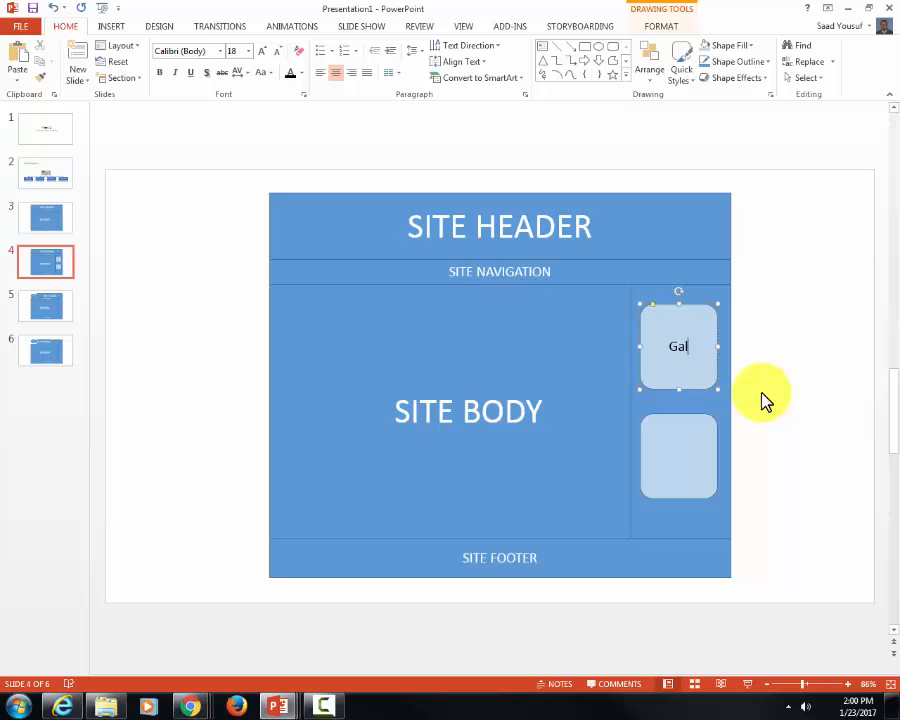
{"action": "type", "text": "lery"}
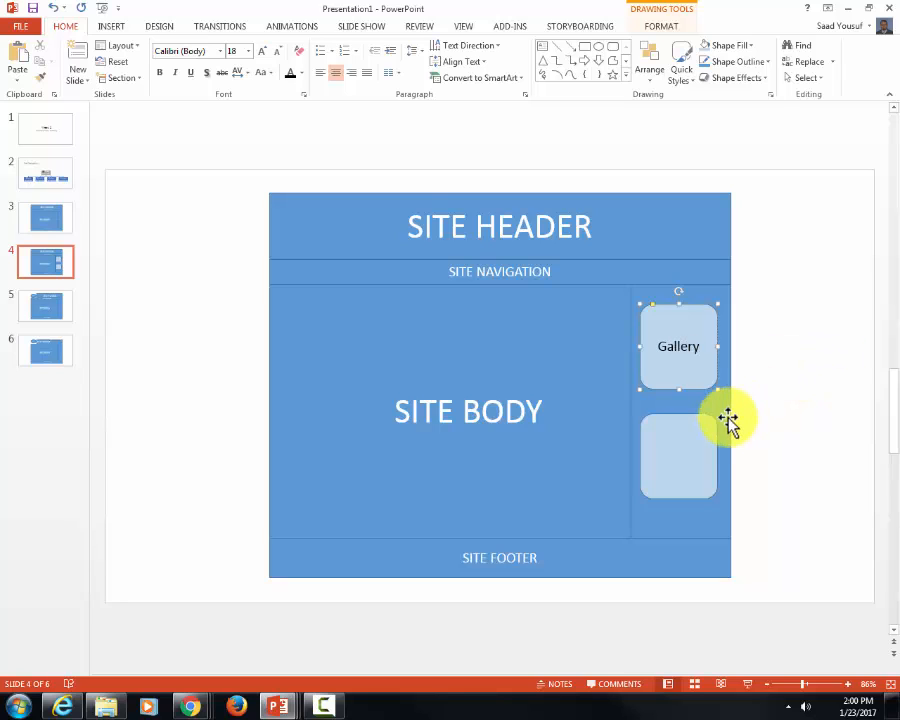
{"action": "type", "text": "/"}
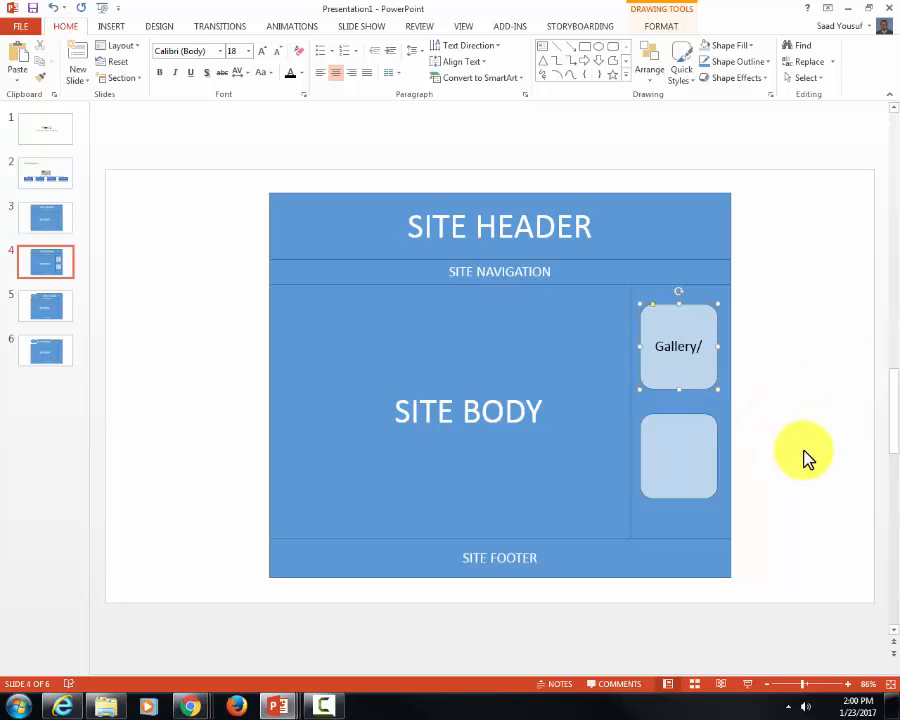
{"action": "type", "text": "Ad"}
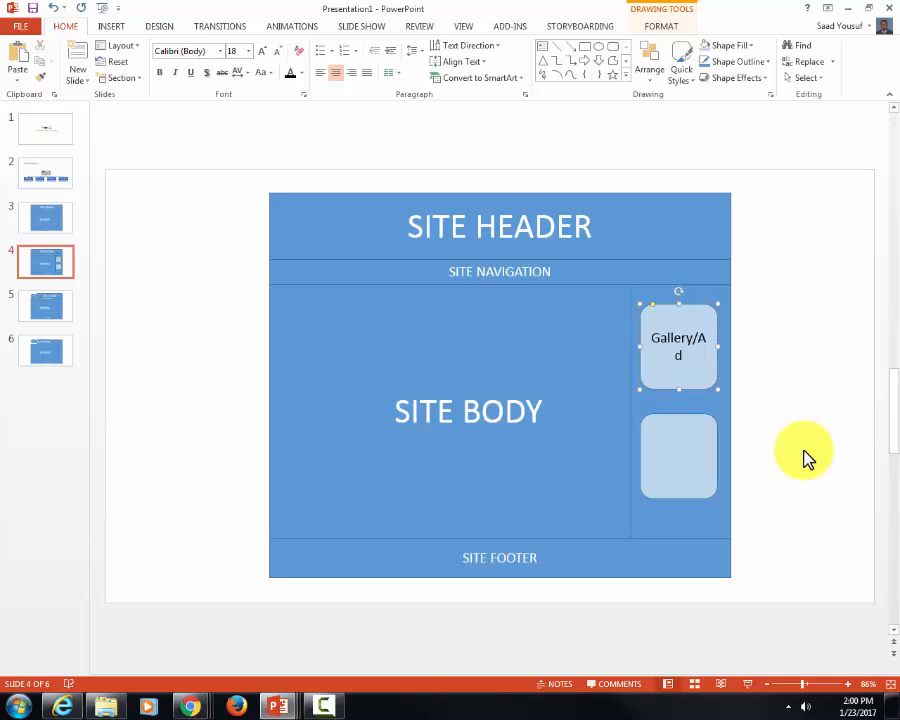
{"action": "type", "text": "s/Flyer"}
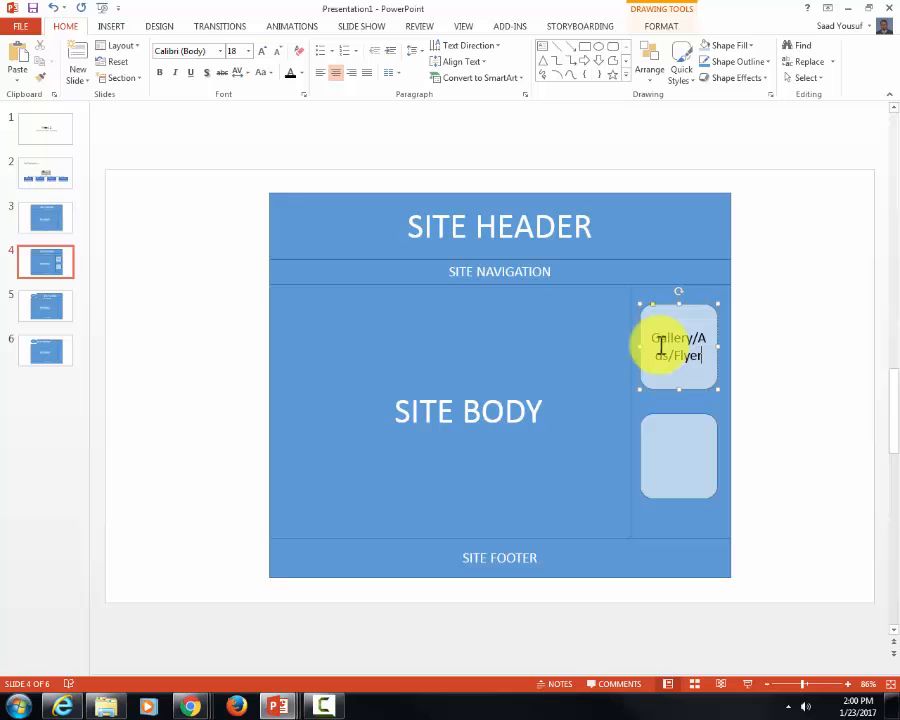
{"action": "left_click", "coordinate": [678, 456]}
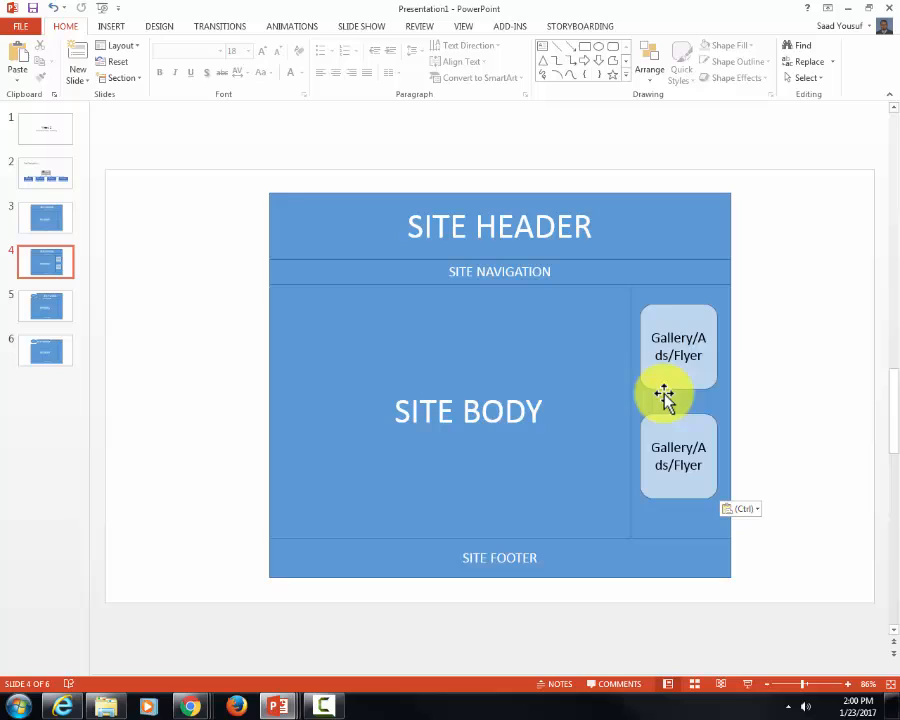
Widen both Gallery/Ads/Flyer boxes so each label wraps onto two lines
{"action": "left_click", "coordinate": [678, 344]}
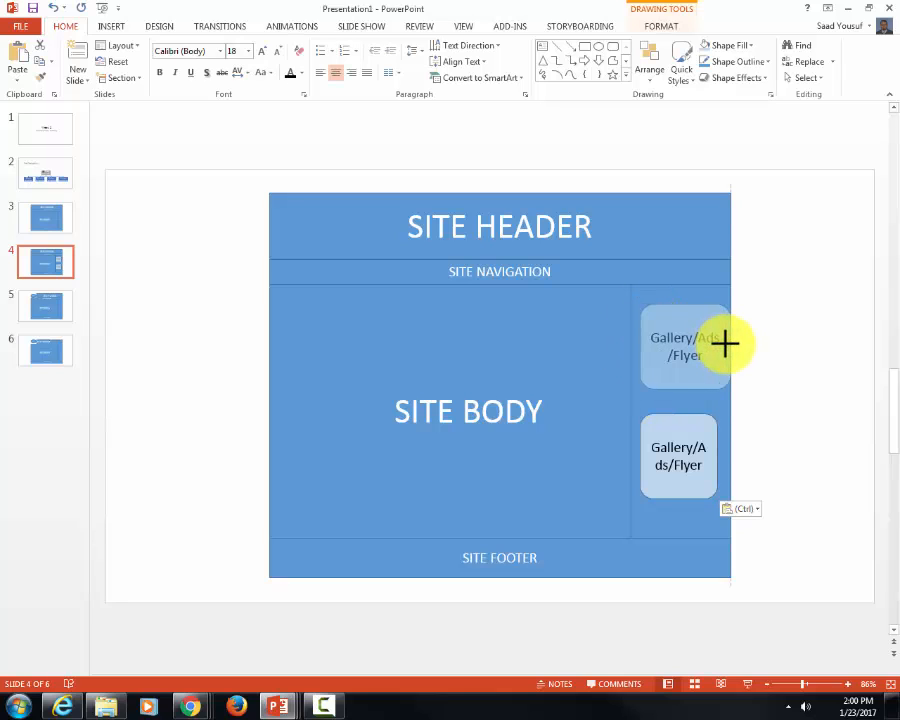
{"action": "left_click", "coordinate": [680, 344]}
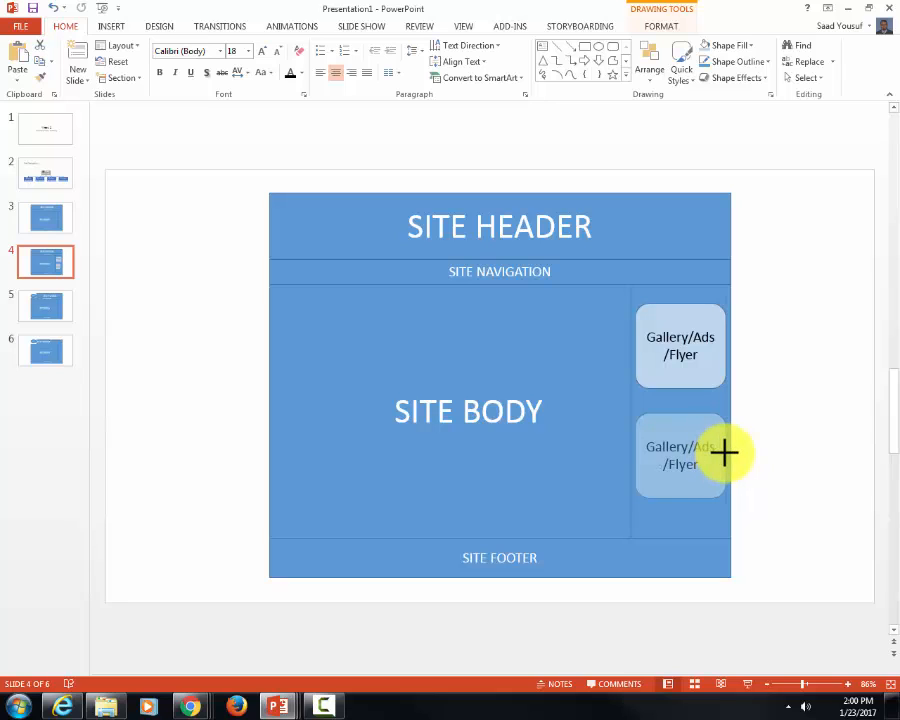
{"action": "left_click", "coordinate": [680, 456]}
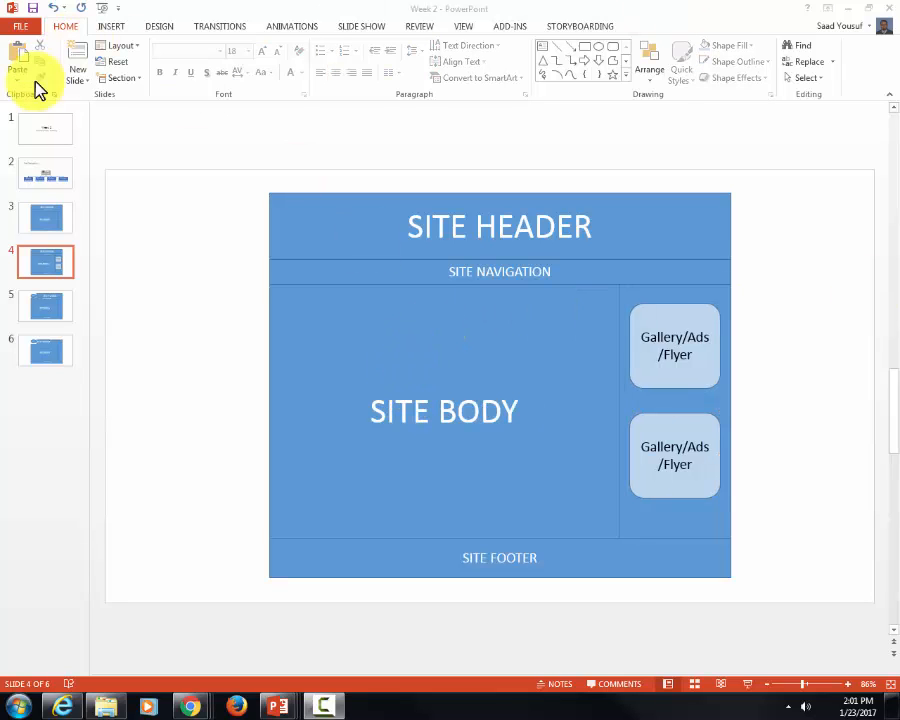
Duplicate a wireframe slide for the horizontal and vertical navigation layout
{"action": "left_click", "coordinate": [44, 216]}
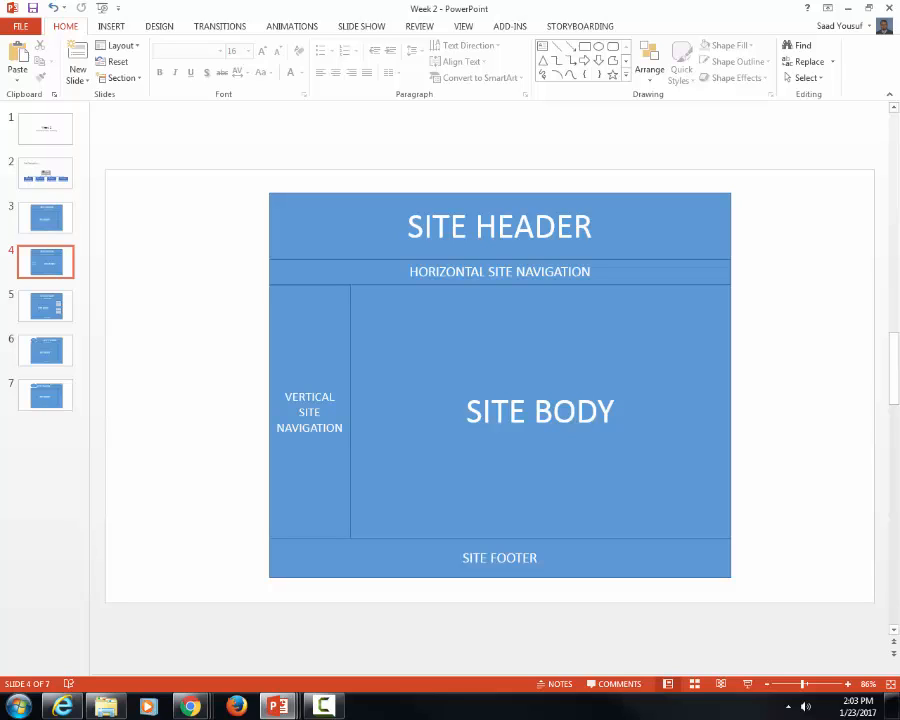
{"action": "mouse_move", "coordinate": [872, 384]}
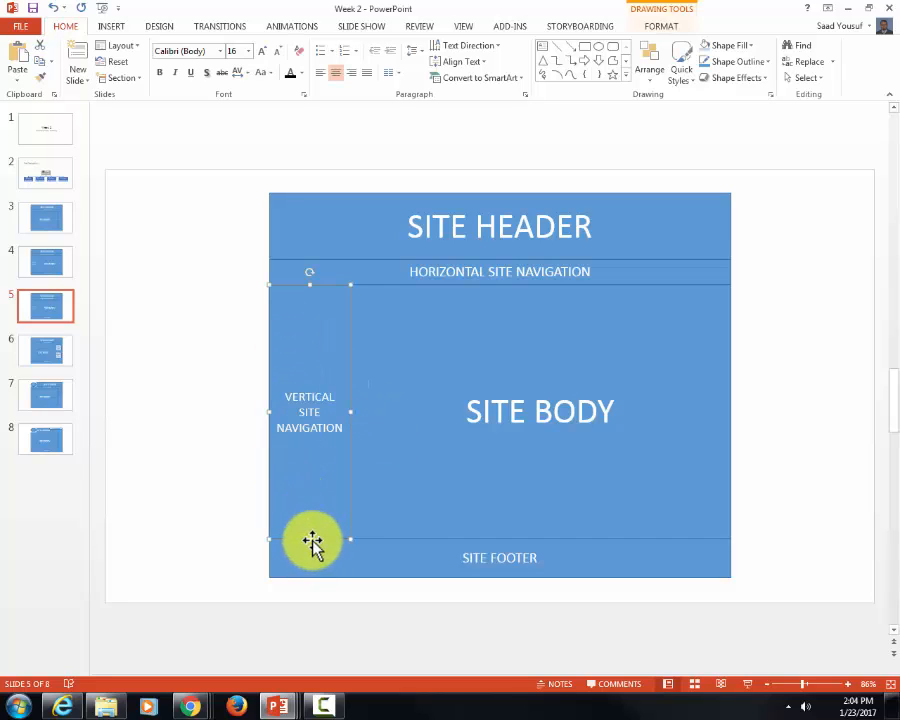
Shorten the vertical navigation box and copy it below as a SITE FILTERS box
{"action": "left_click_drag", "start_coordinate": [312, 540], "coordinate": [324, 390]}
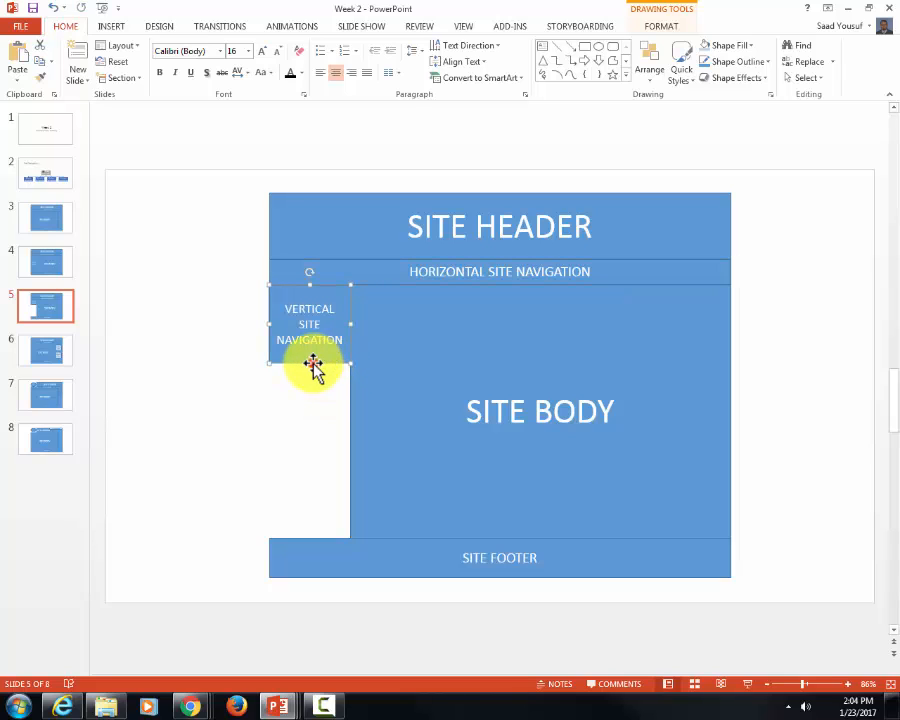
{"action": "left_click", "coordinate": [318, 410]}
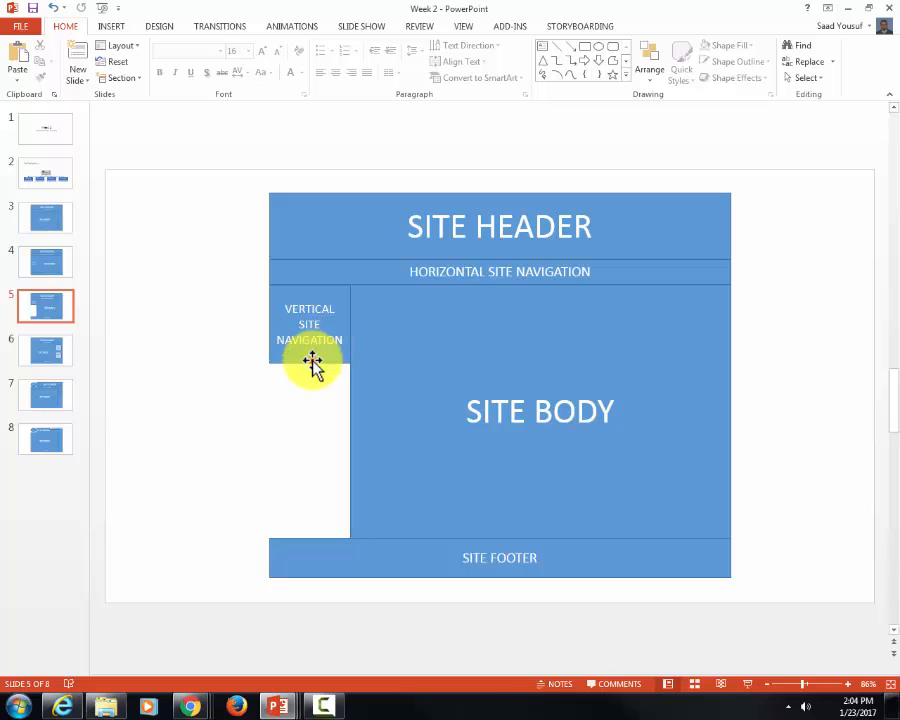
{"action": "left_click", "coordinate": [308, 330]}
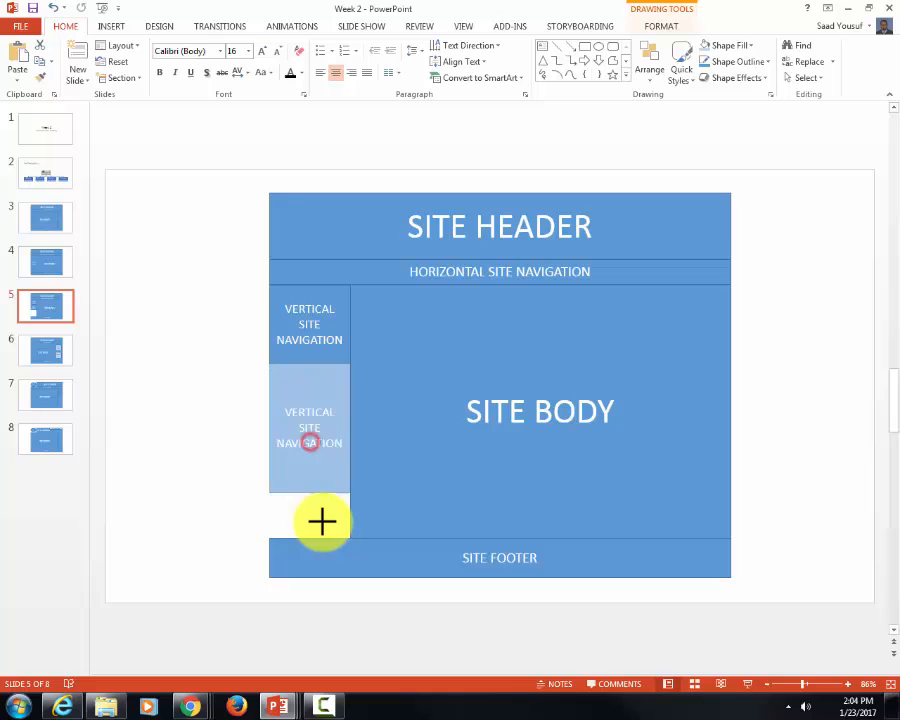
{"action": "left_click", "coordinate": [308, 444]}
{"action": "type", "text": "SITE FILTERS"}
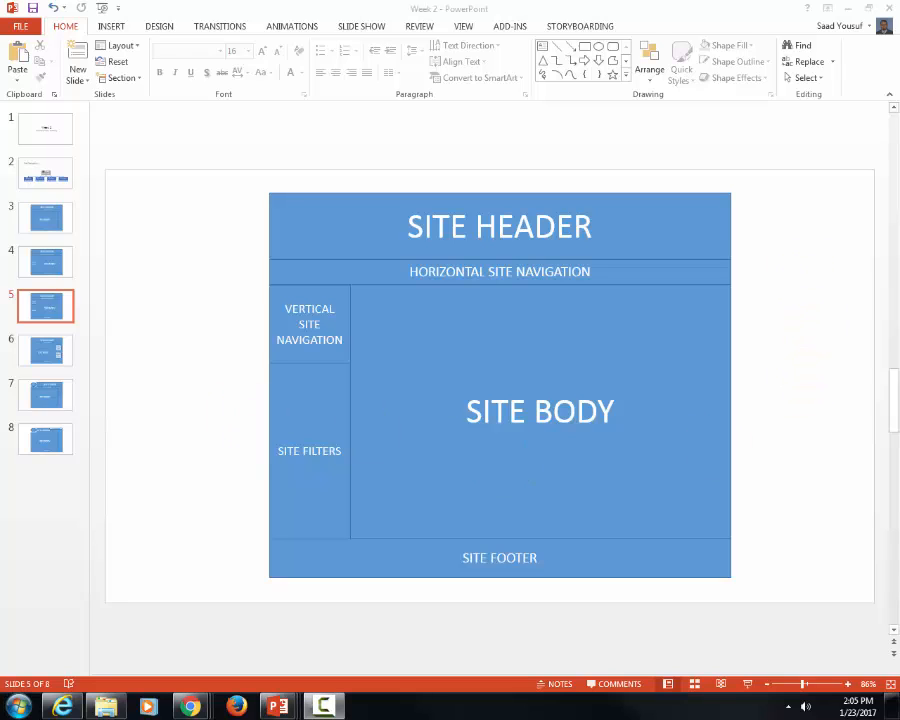
{"action": "mouse_move", "coordinate": [210, 256]}
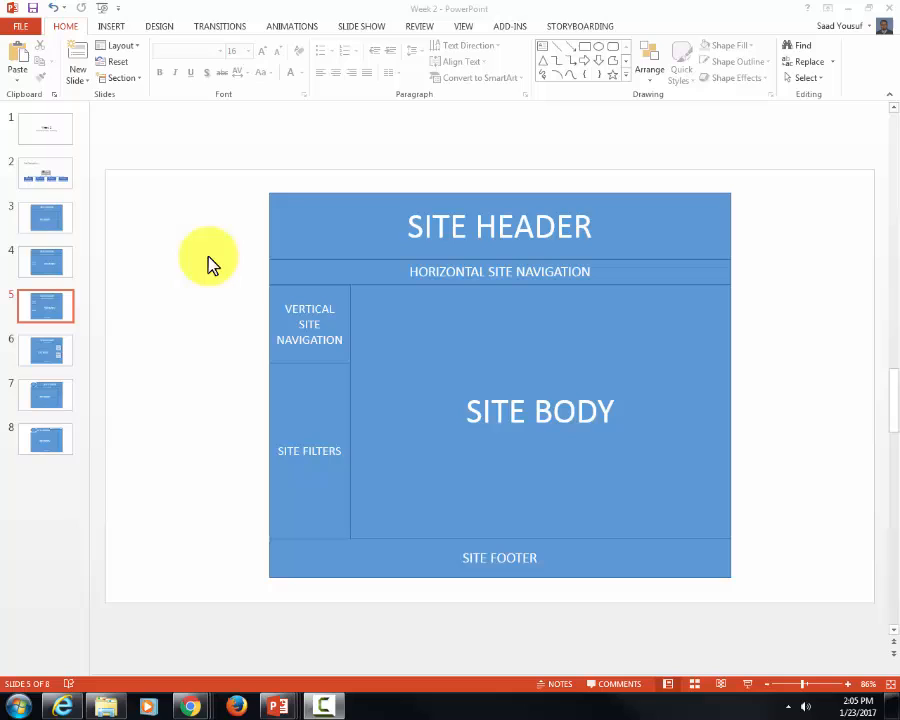
Duplicate a slide, then select the ASIDE column on slide 4's basic wireframe
{"action": "left_click", "coordinate": [44, 218]}
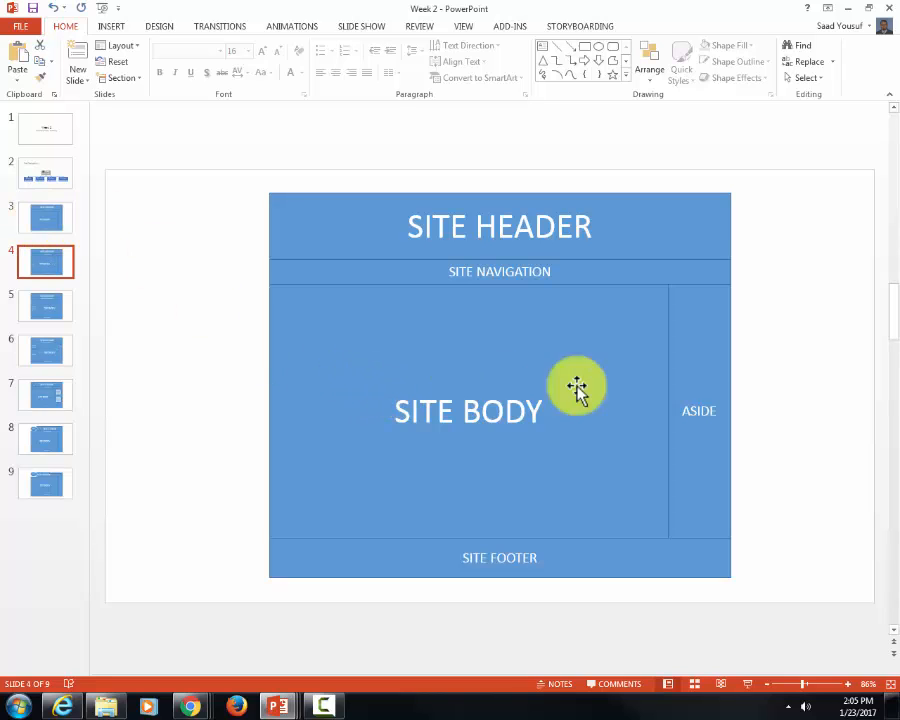
{"action": "left_click", "coordinate": [700, 410]}
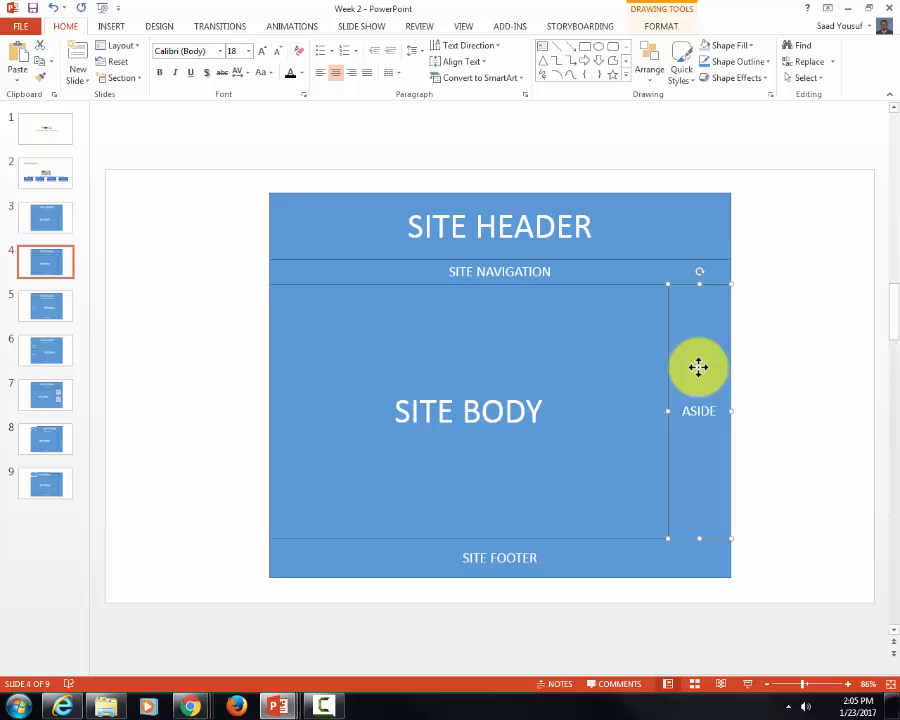